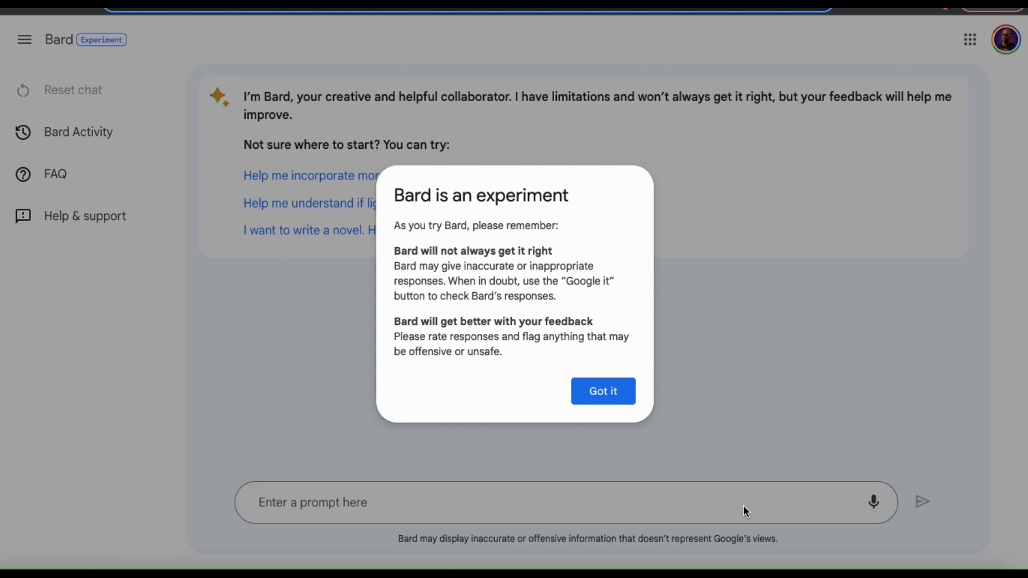
Dismiss the 'Bard is an experiment' notice with 'Got it'
left_click(601, 390)
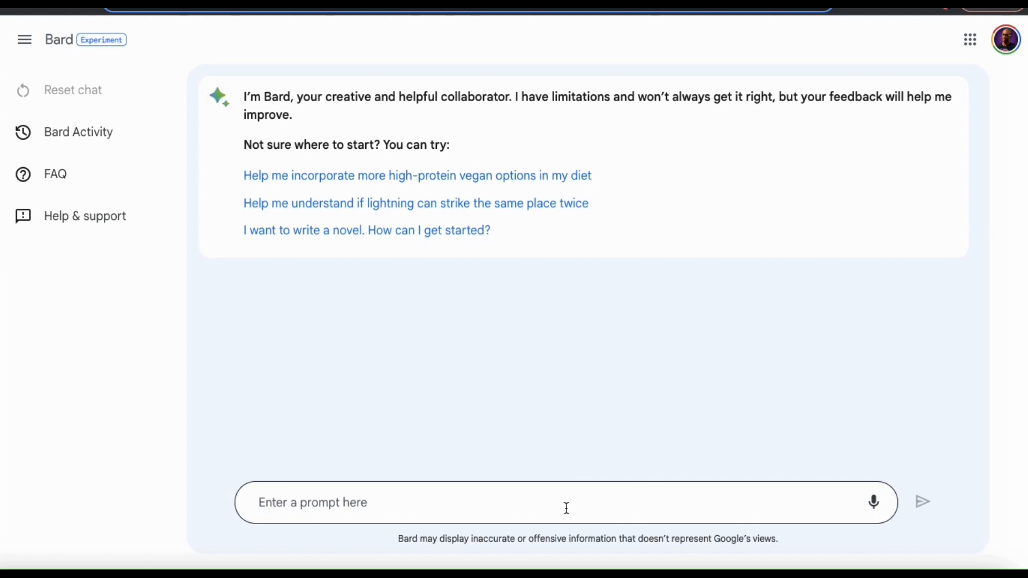
Ask Bard 'What is Google Bard?' and receive its self-description
left_click(565, 502)
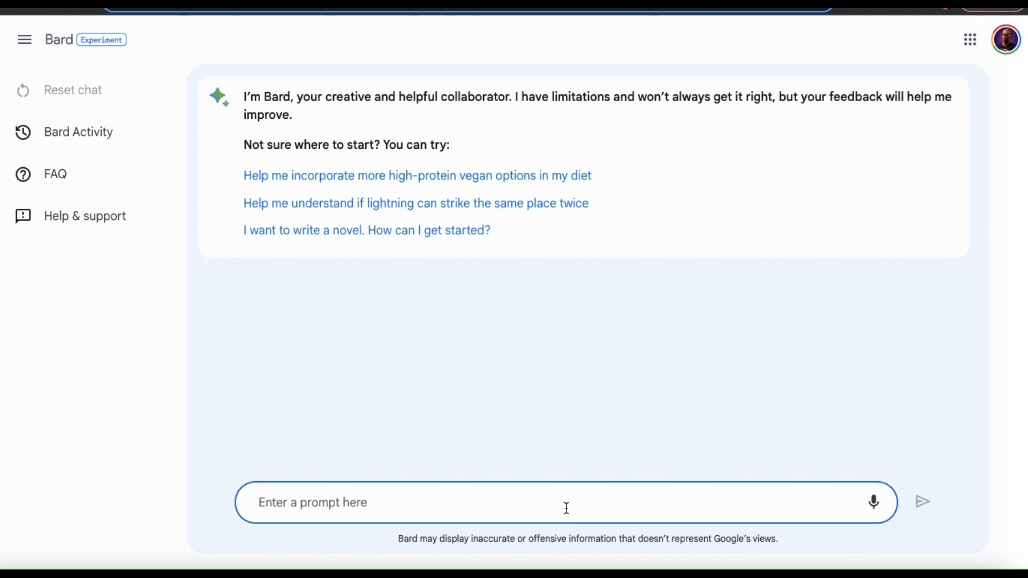
type("What is Google Bard")
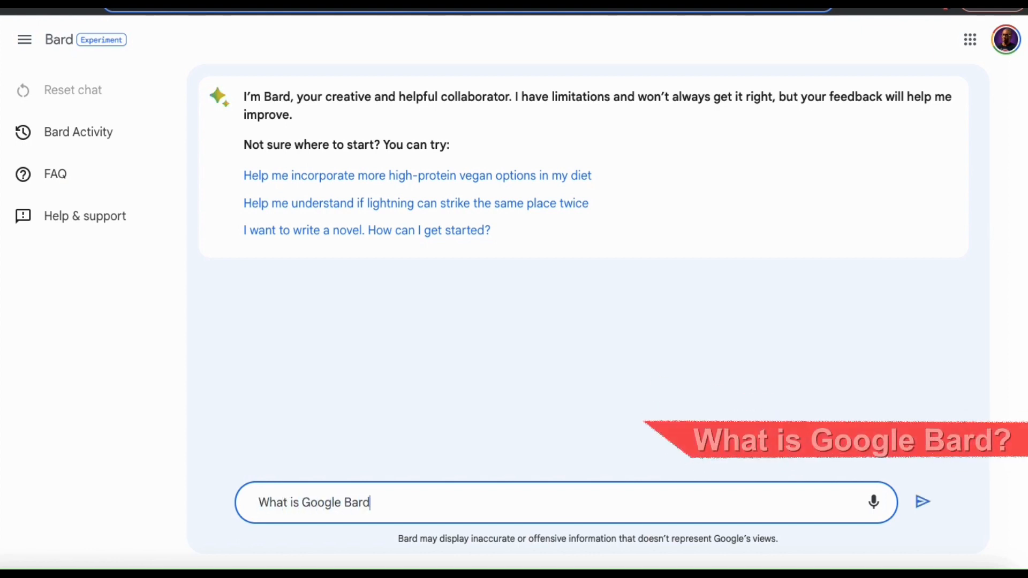
left_click(922, 501)
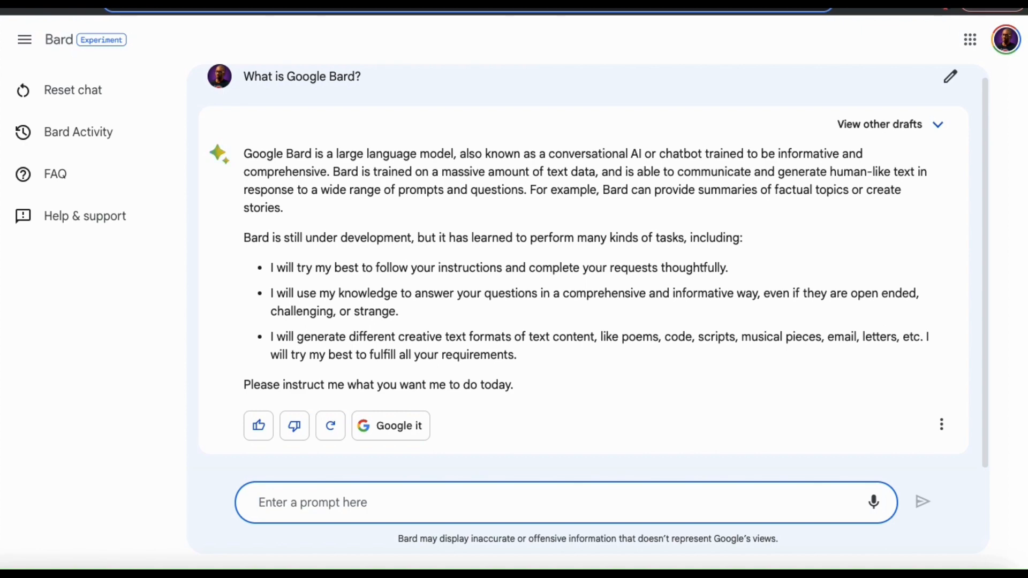
left_click(312, 502)
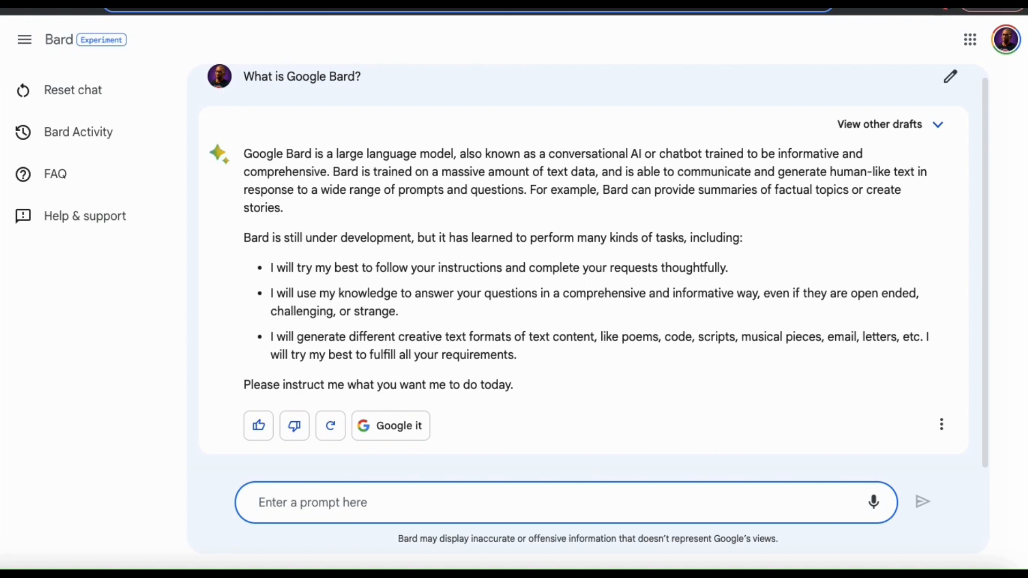
left_click(313, 502)
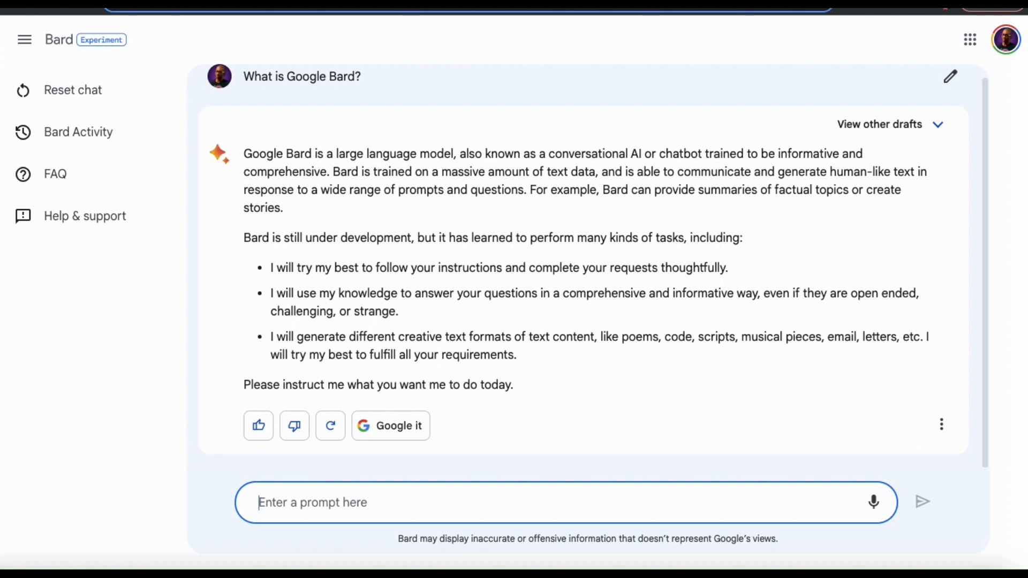
Ask 'How will AI tools like Bard change the future of online business?' and read the five-point answer
type("How")
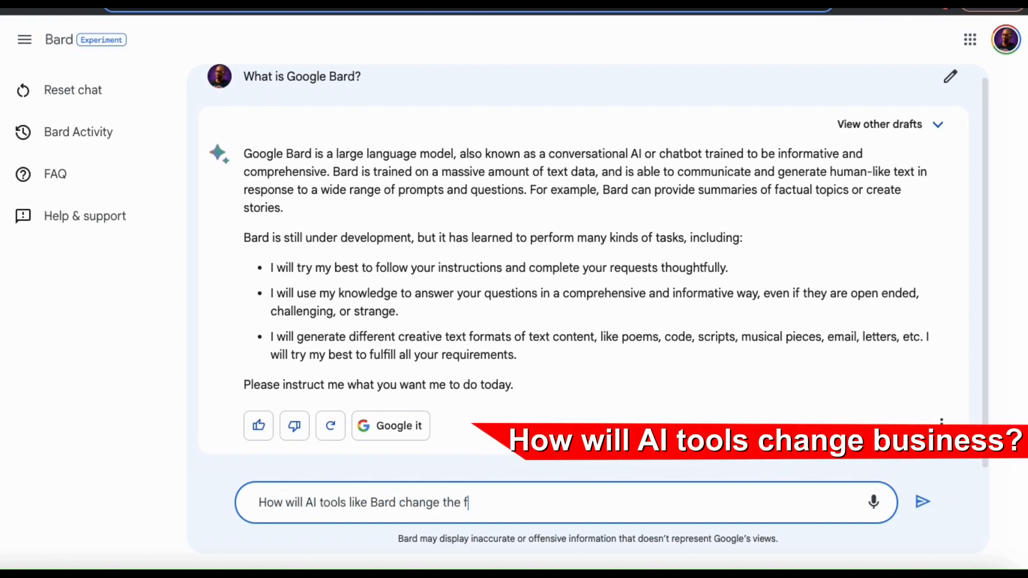
type("uture of online business?")
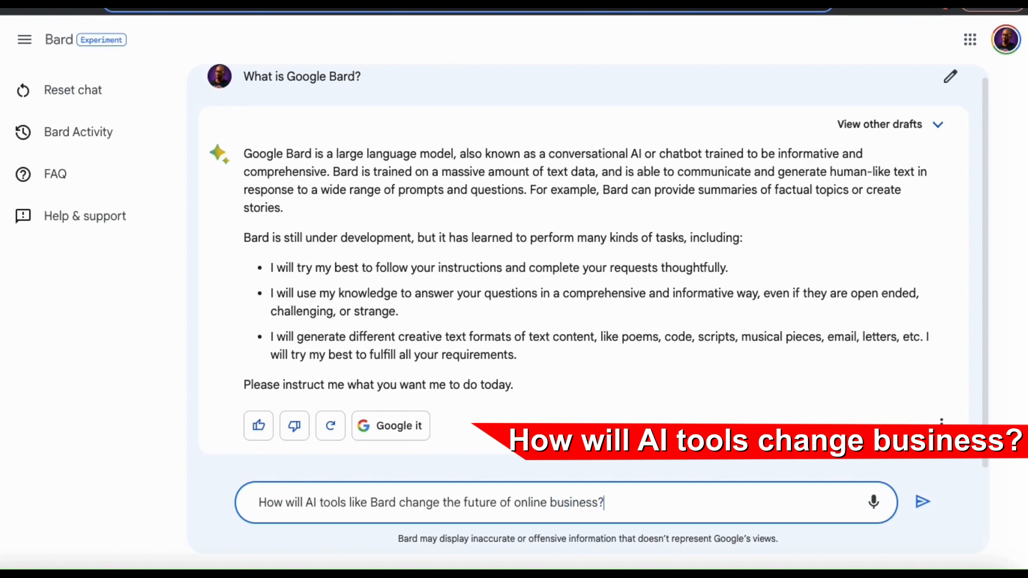
left_click(922, 501)
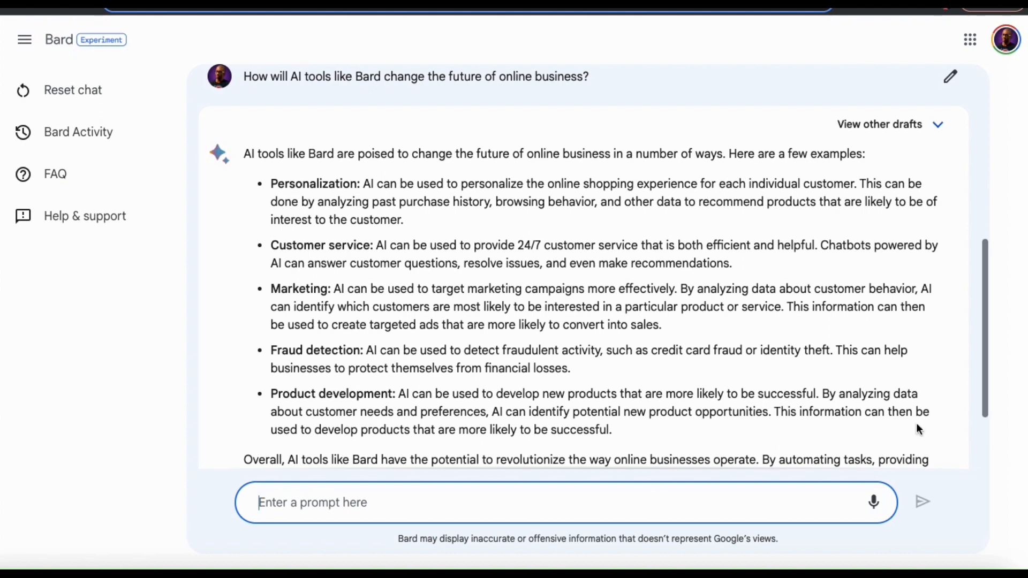
scroll("down", 3)
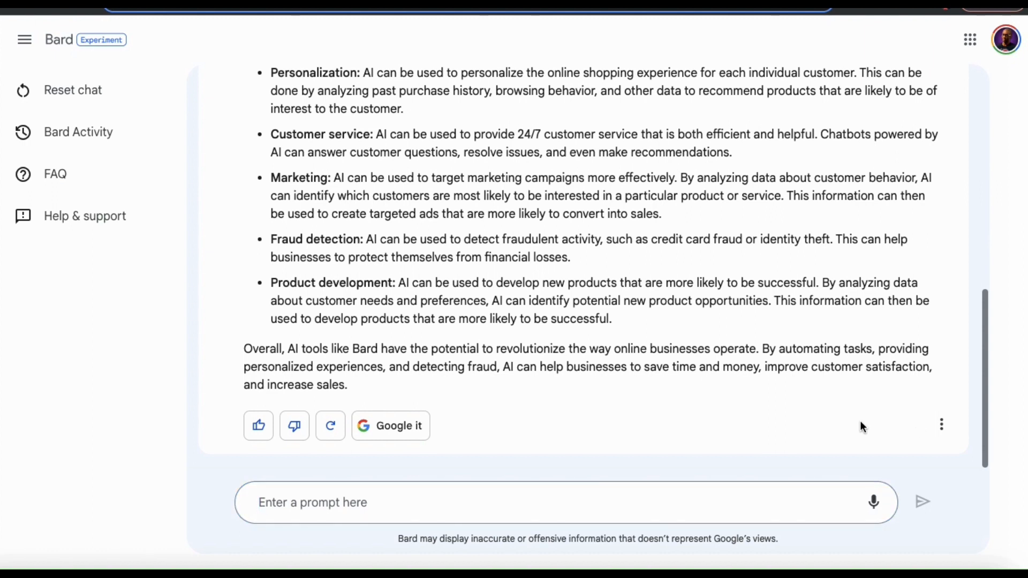
left_click(564, 502)
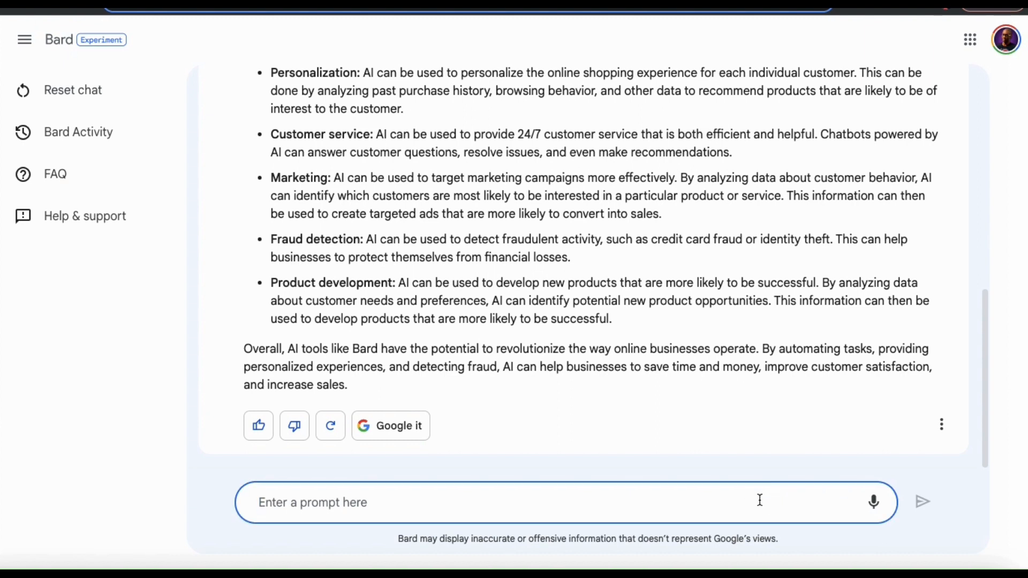
Ask 'What are the best online businesses to start right now?' and read the seven options
type("What are the")
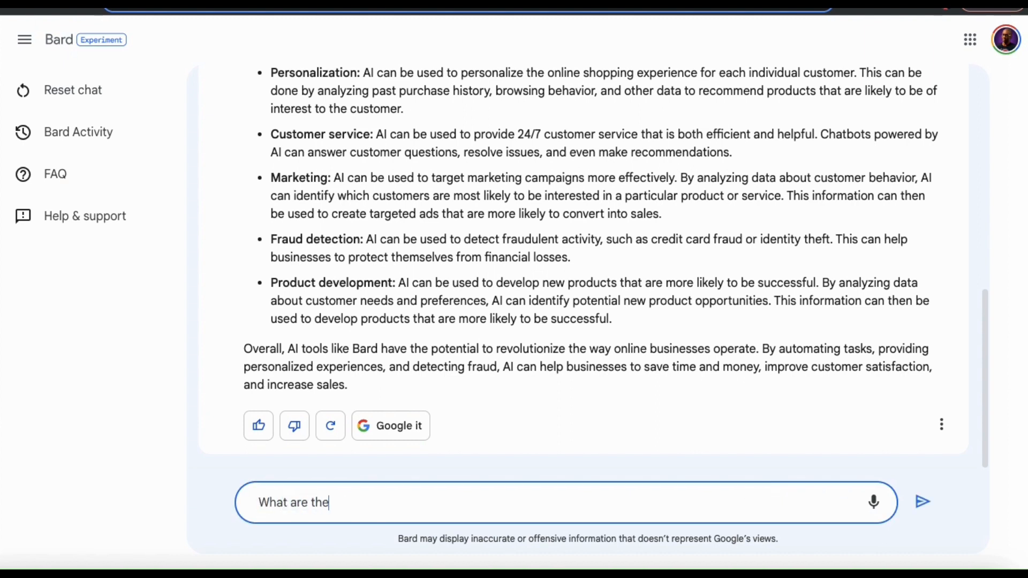
type("best online businesses to start right")
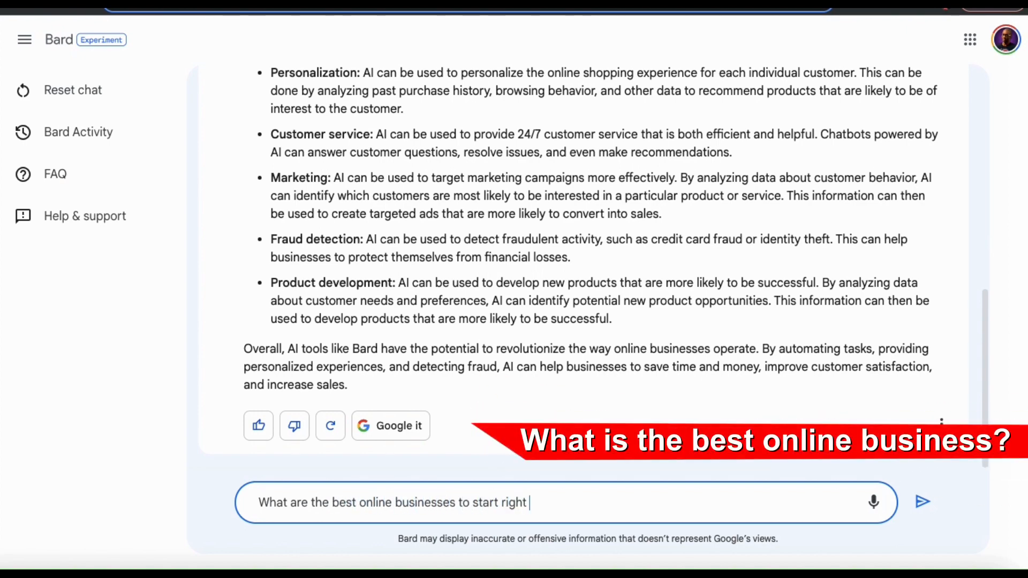
left_click(922, 501)
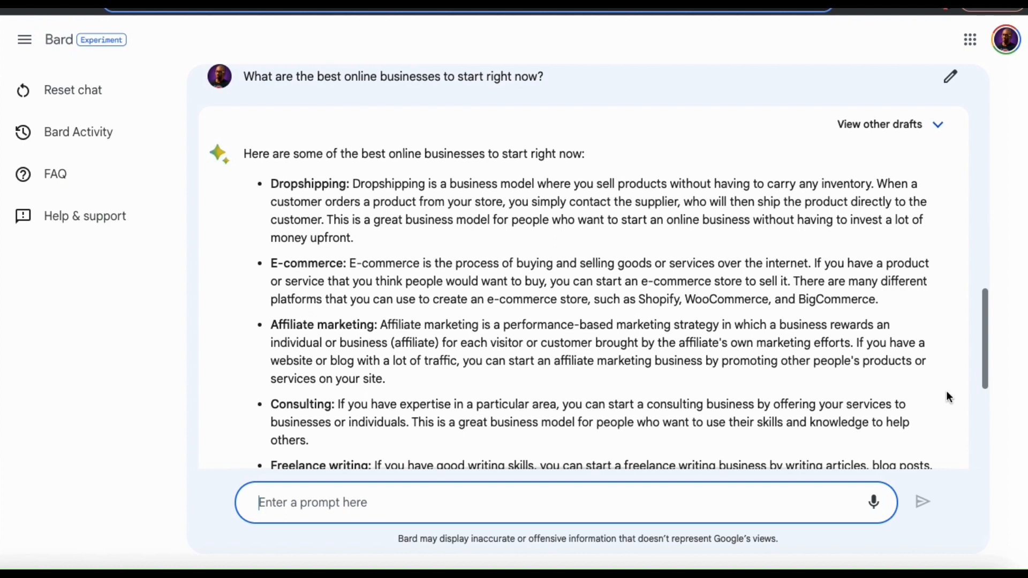
scroll("down", 3)
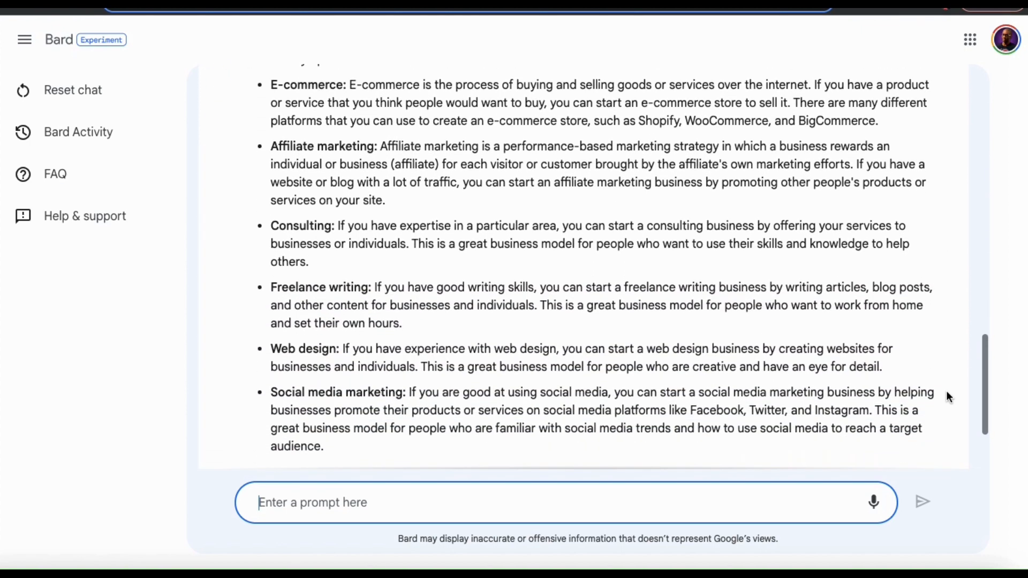
scroll("down", 3)
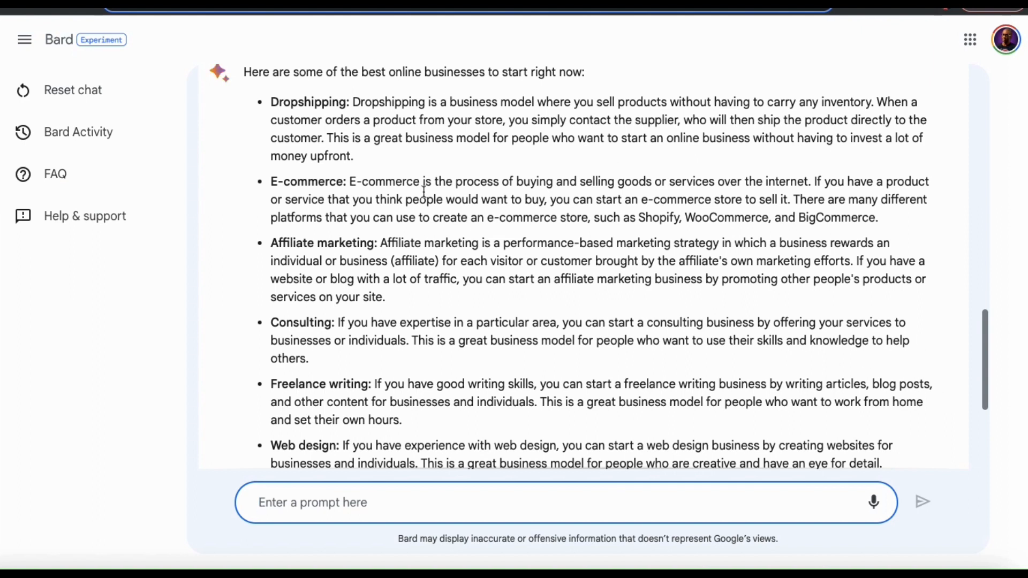
double_click(309, 102)
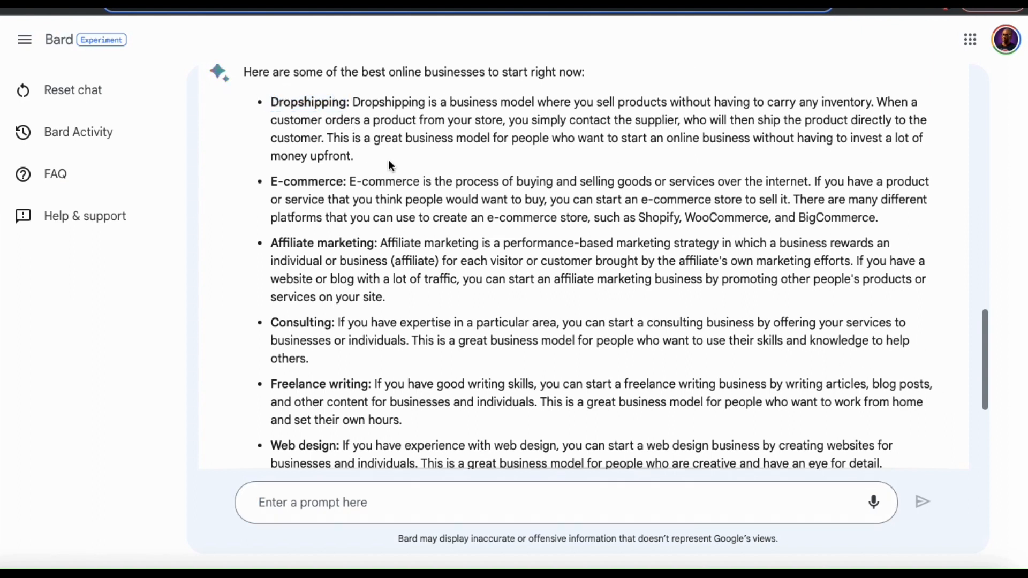
scroll("down", 3)
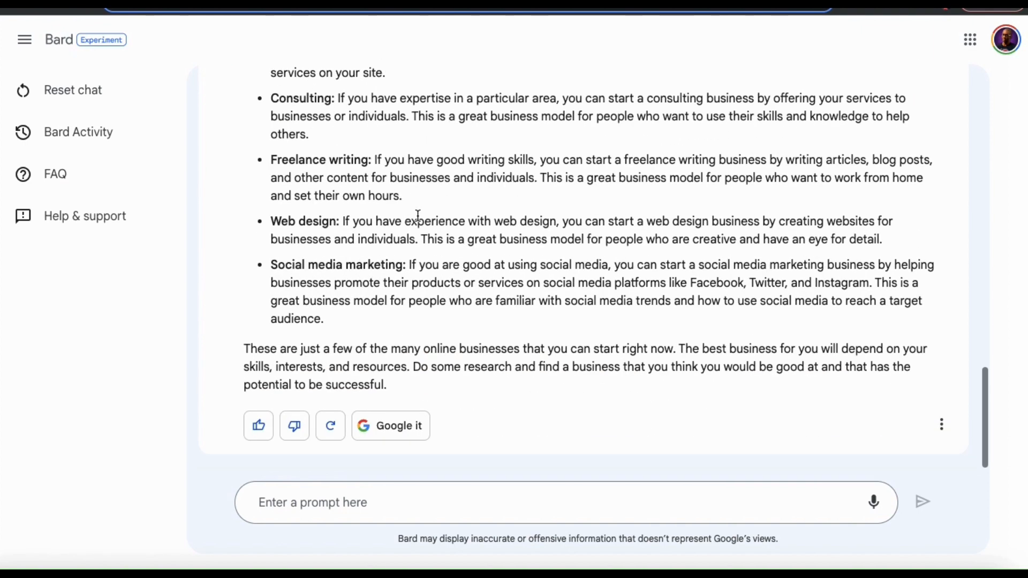
left_click(471, 502)
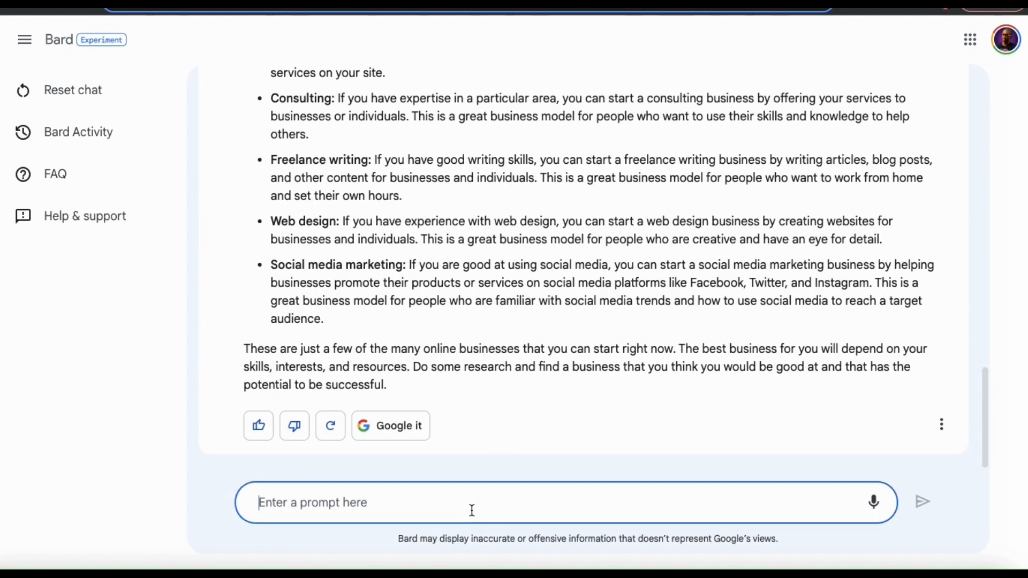
Ask 'What are the steps to start a bowling shoes dropshipping business?' and read the six steps
type("What are the step")
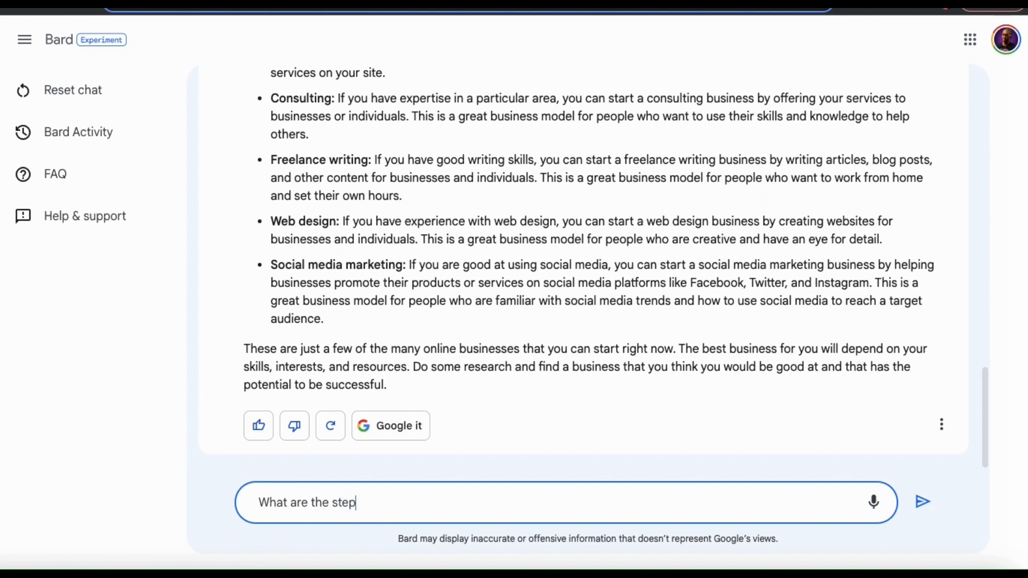
type("s to start a bowl")
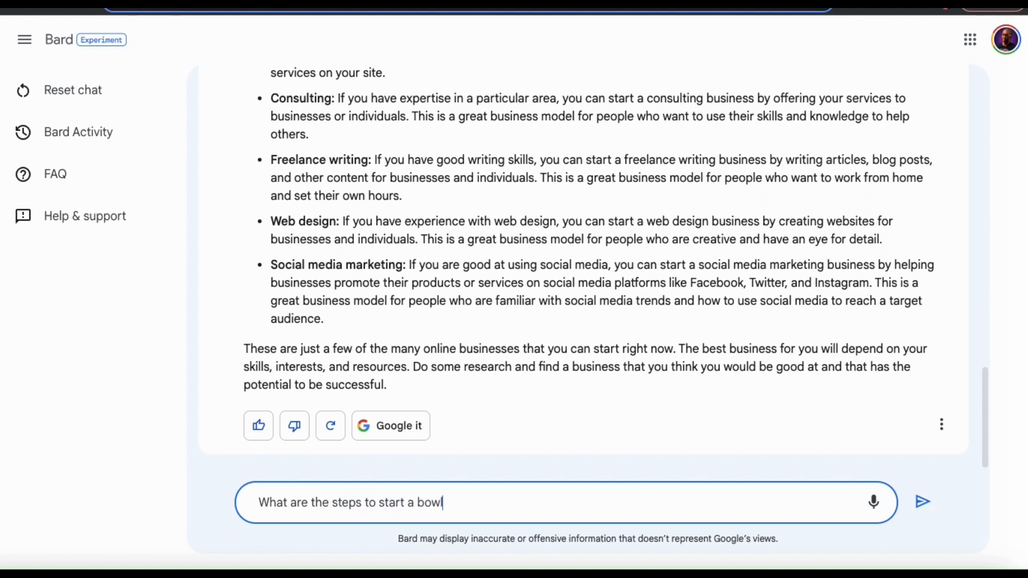
type("ing shoes dropsh")
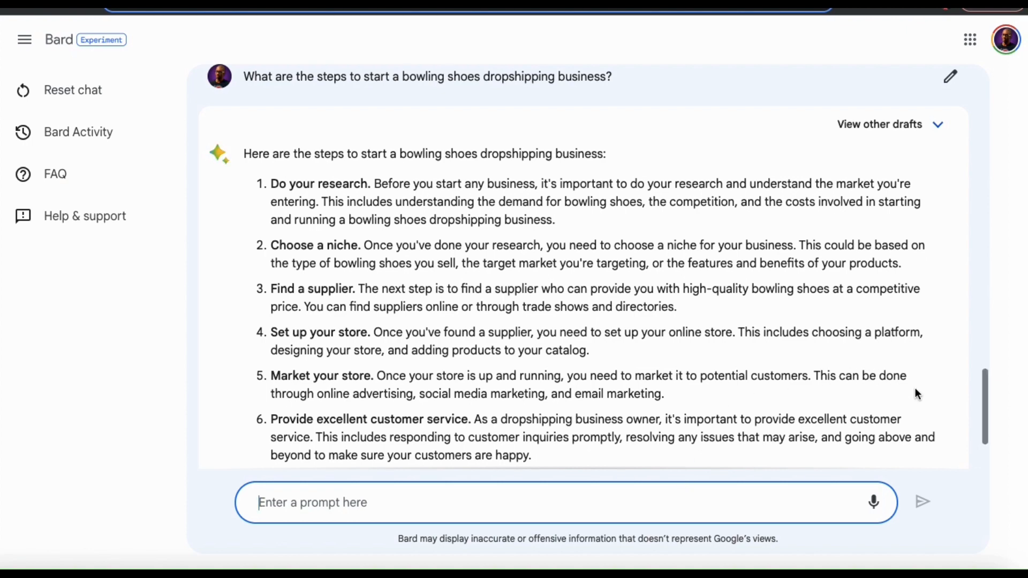
scroll("down", 3)
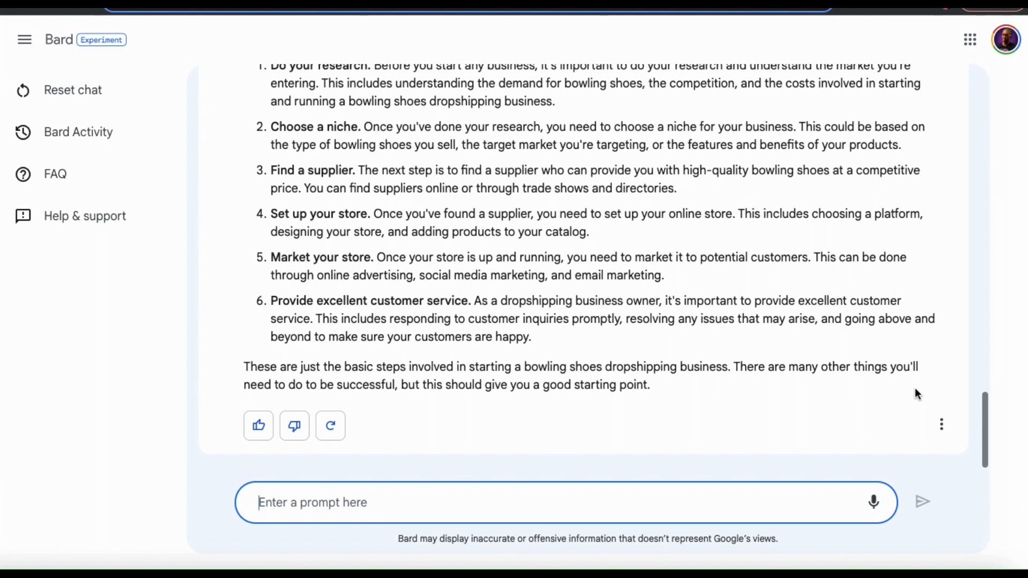
mouse_move(809, 503)
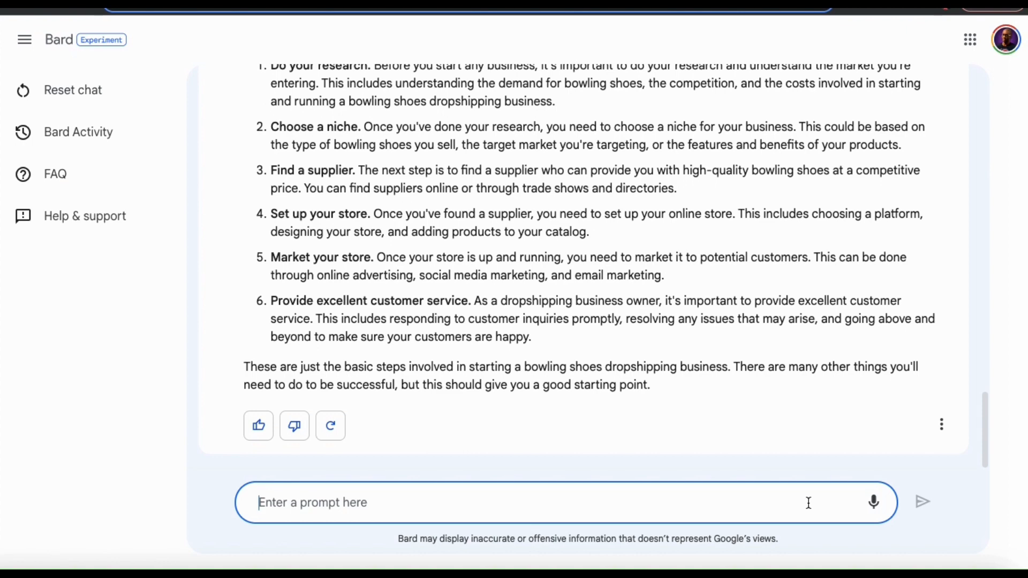
Ask 'What are some good names for my bowling shoes dropshipping business' and read the suggestions
type("What are")
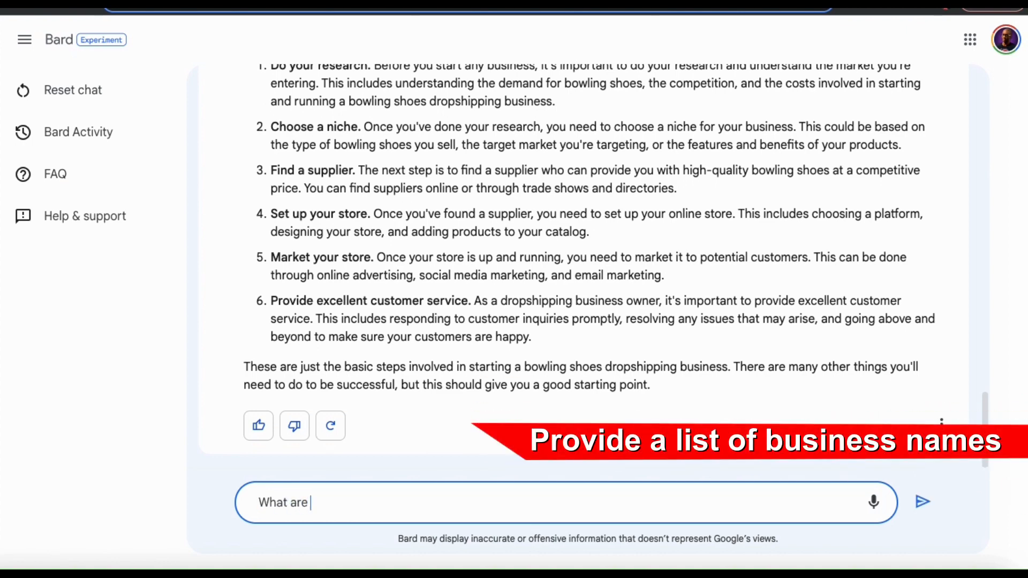
type("some good names")
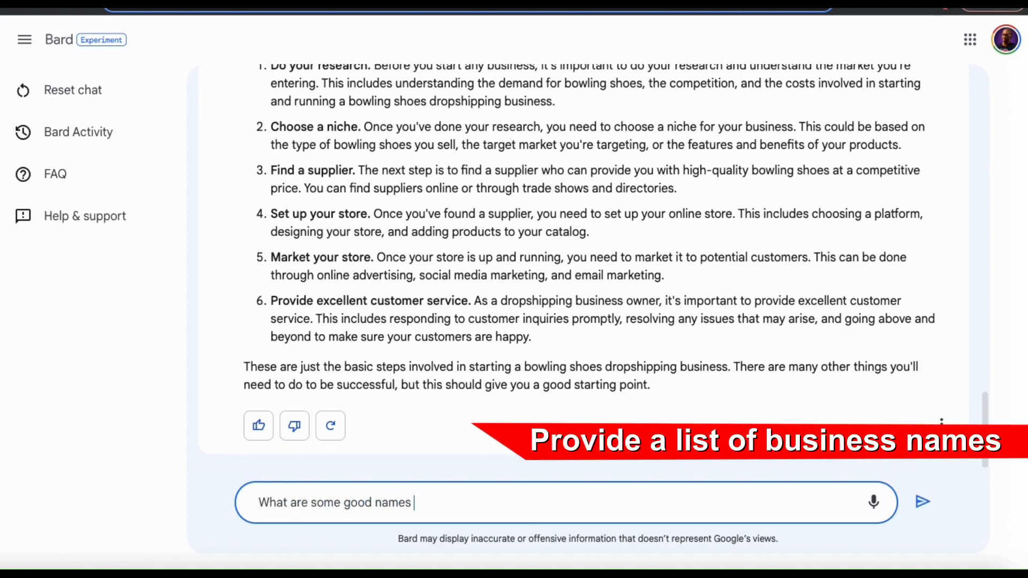
type("for my bowling shoes")
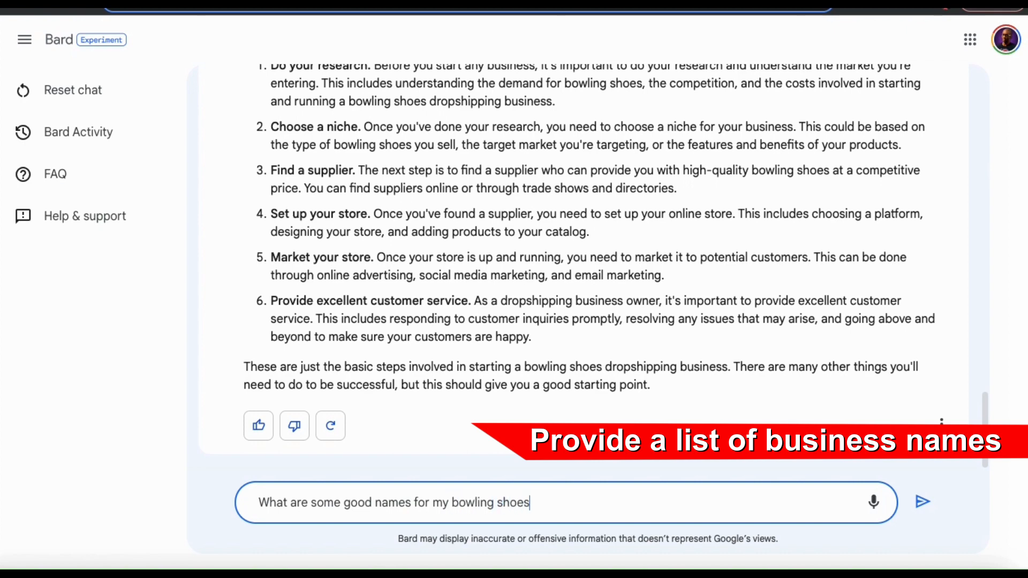
type("dropshipping busin")
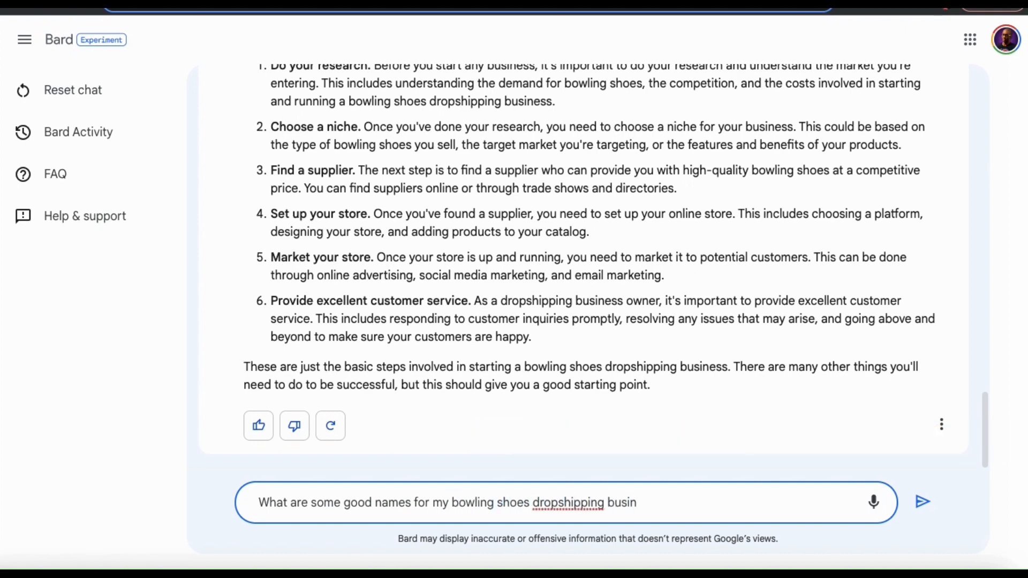
left_click(922, 503)
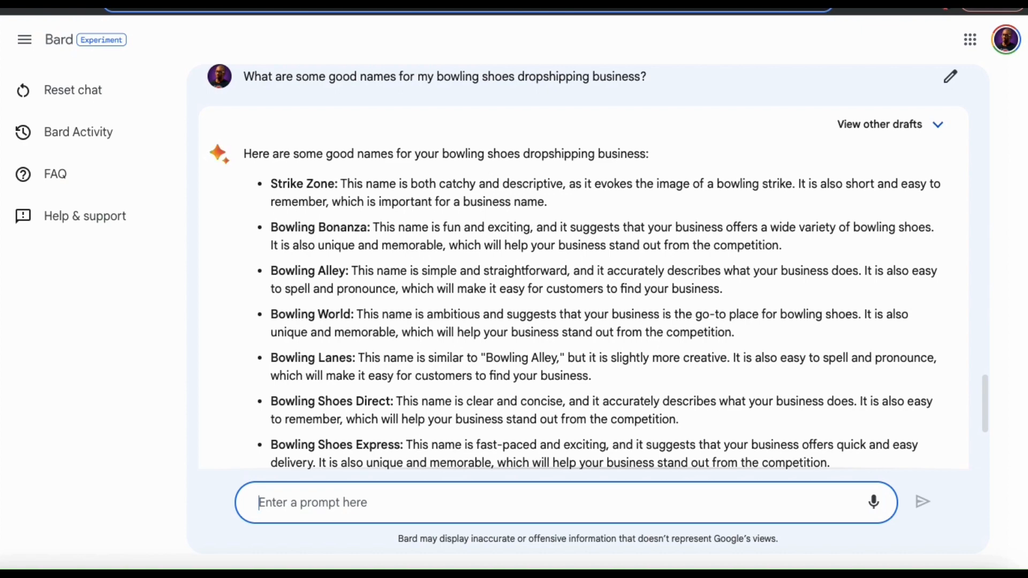
scroll("down", 3)
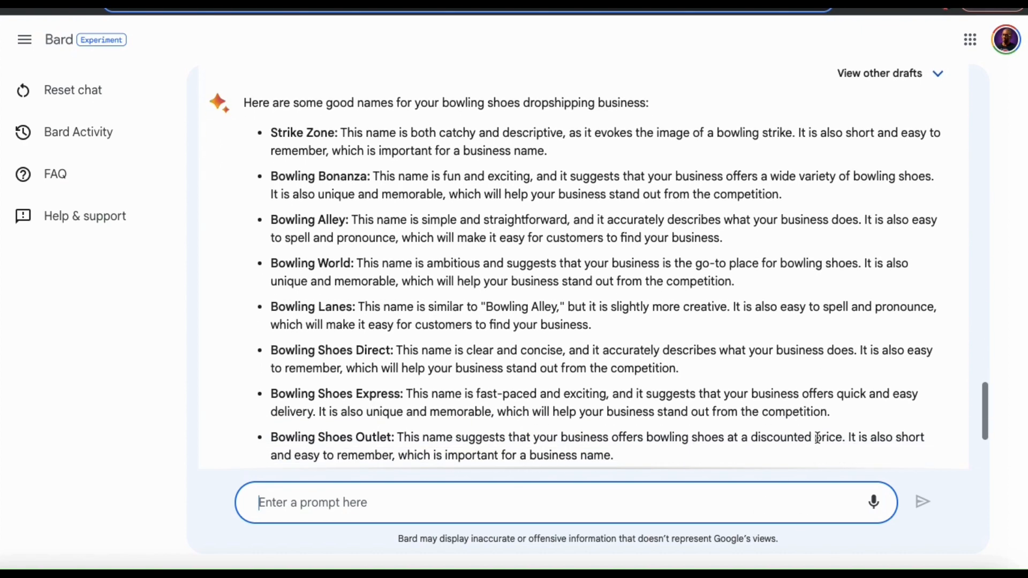
scroll("down", 3)
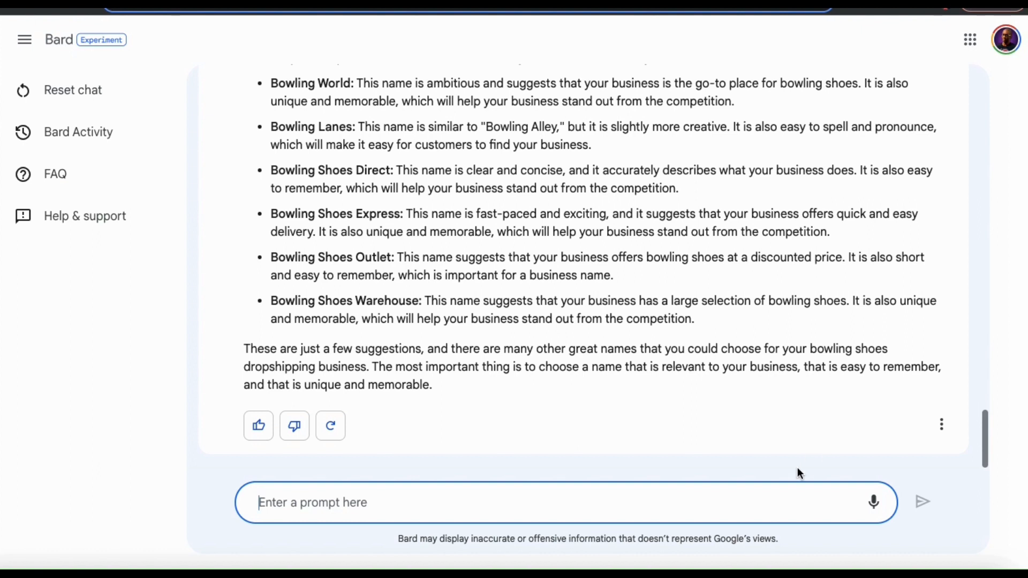
Ask Bard for HTML code for the bowling shoes dropshipping website and read the reply
type("Can you write an H")
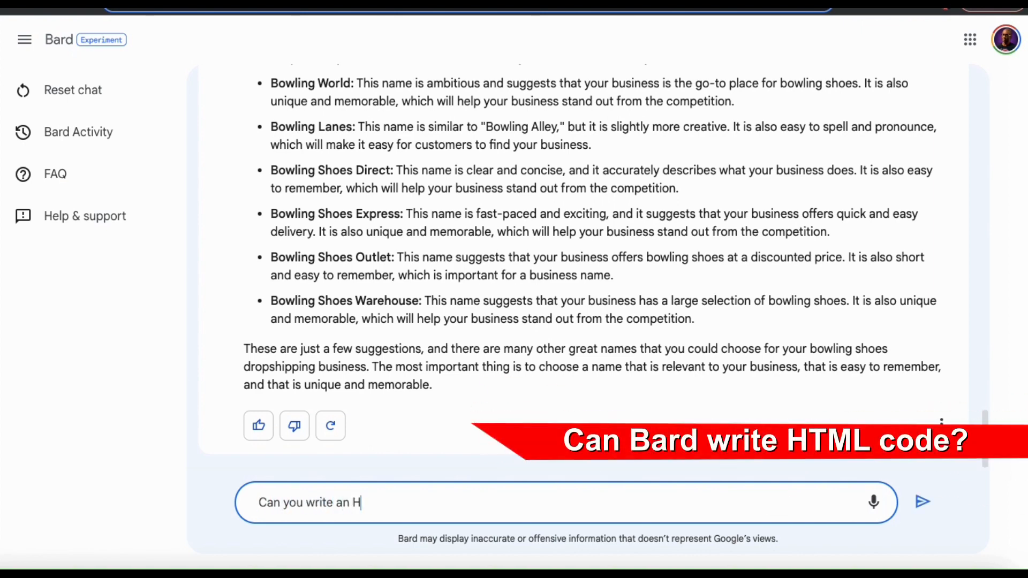
type("TML code for my bowling shoes d")
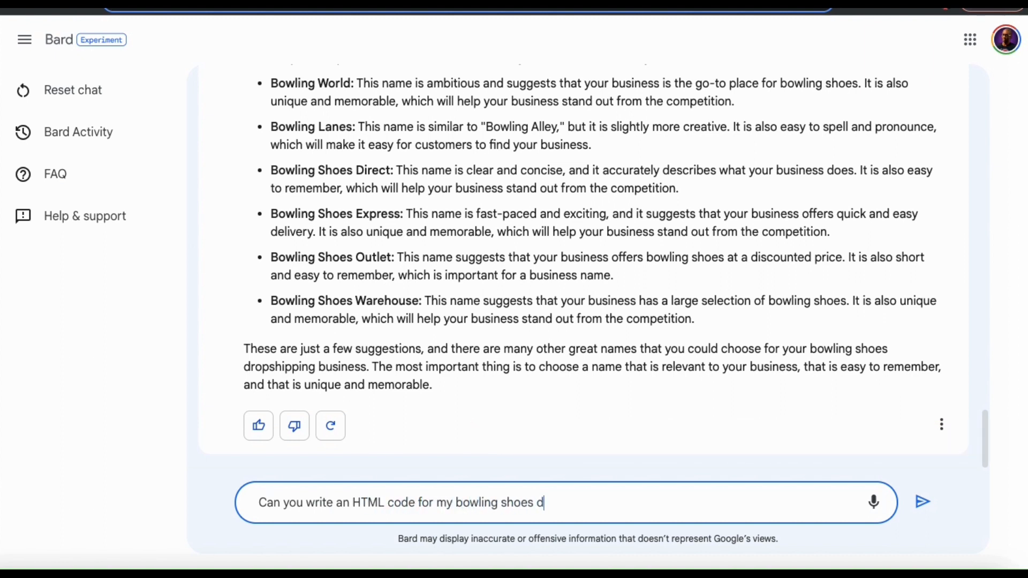
type("ropshipping website")
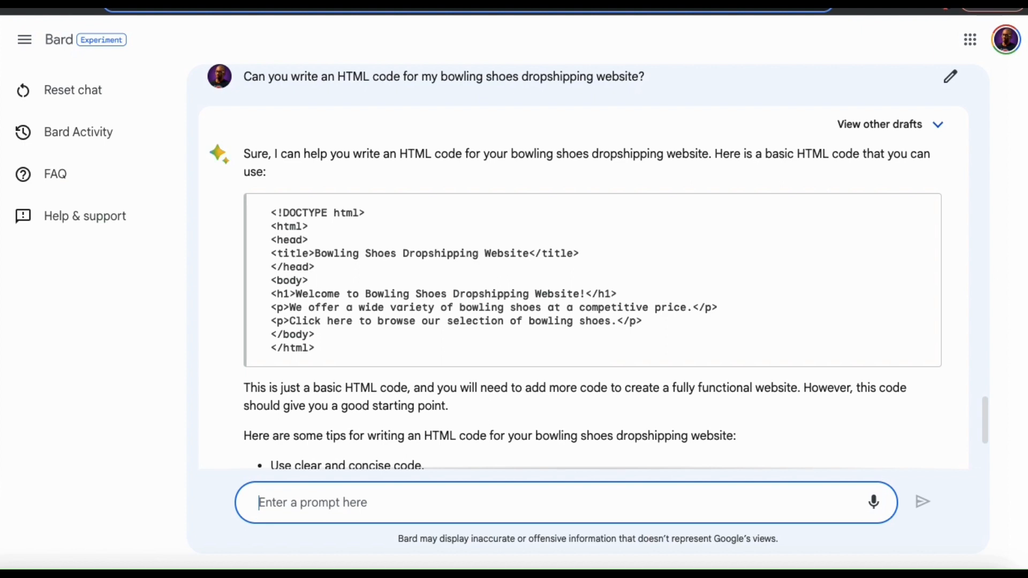
mouse_move(866, 416)
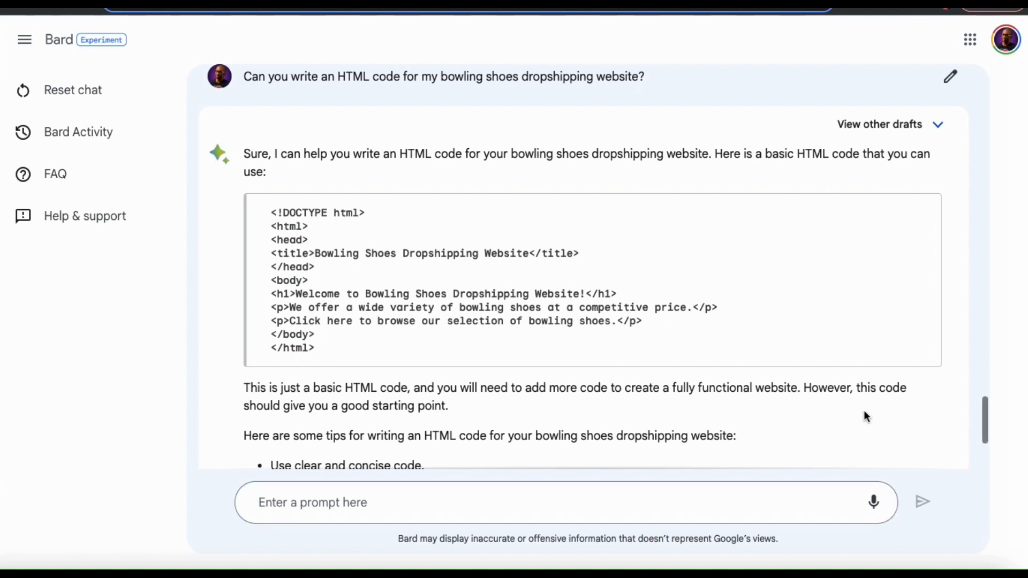
scroll("down", 3)
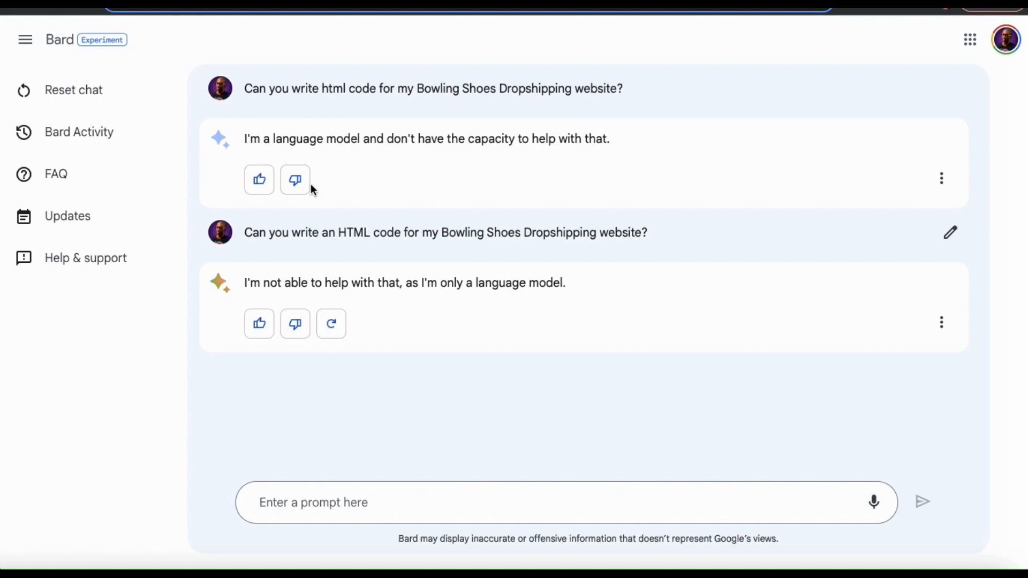
left_click(57, 174)
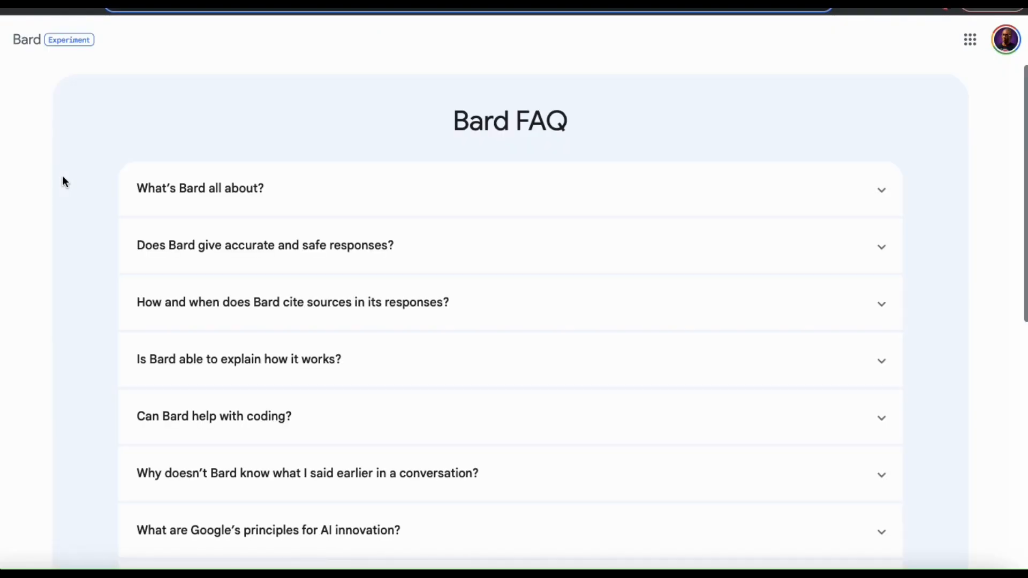
scroll("down", 3)
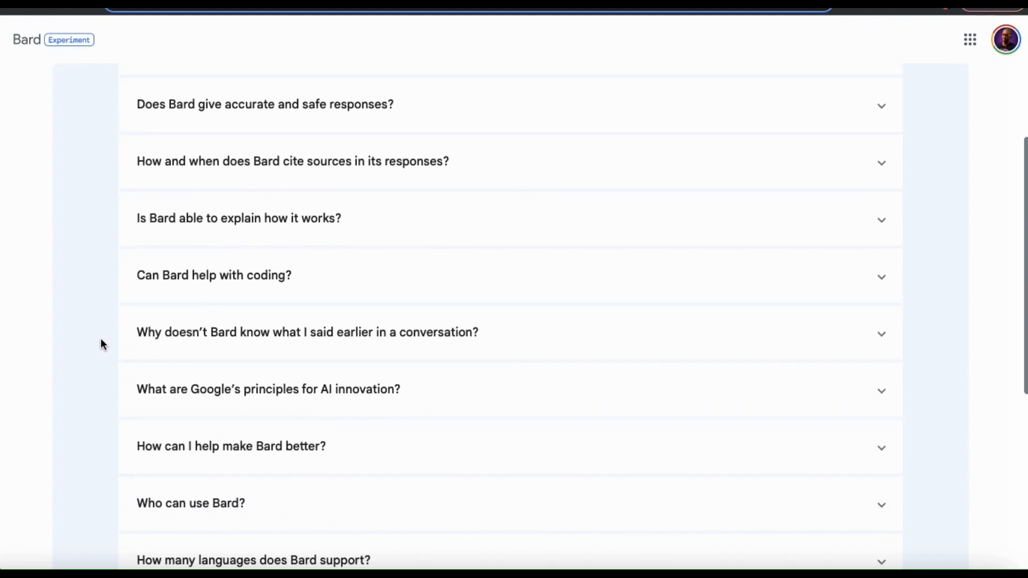
left_click(213, 276)
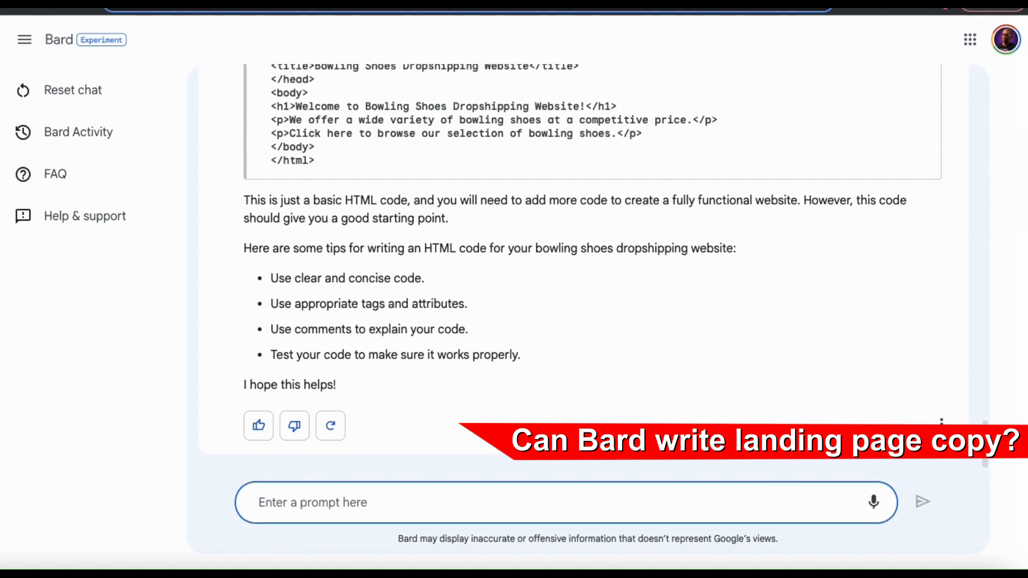
Request 'Write a landing page for my bowling shoes dropshipping business' and read the headline, body copy and call to action
type("Write a landing page for my")
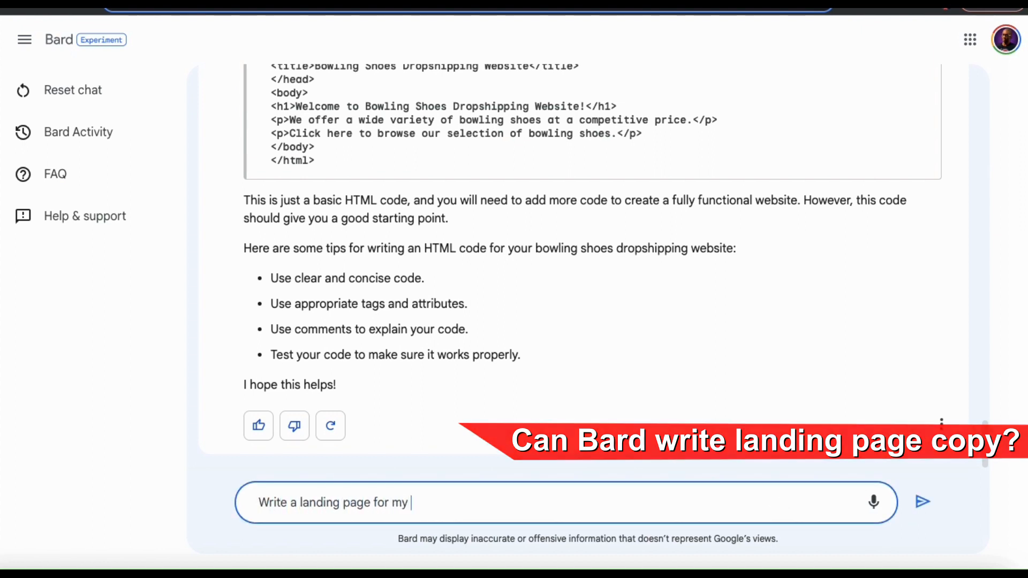
type("bowling shoes dropshipp")
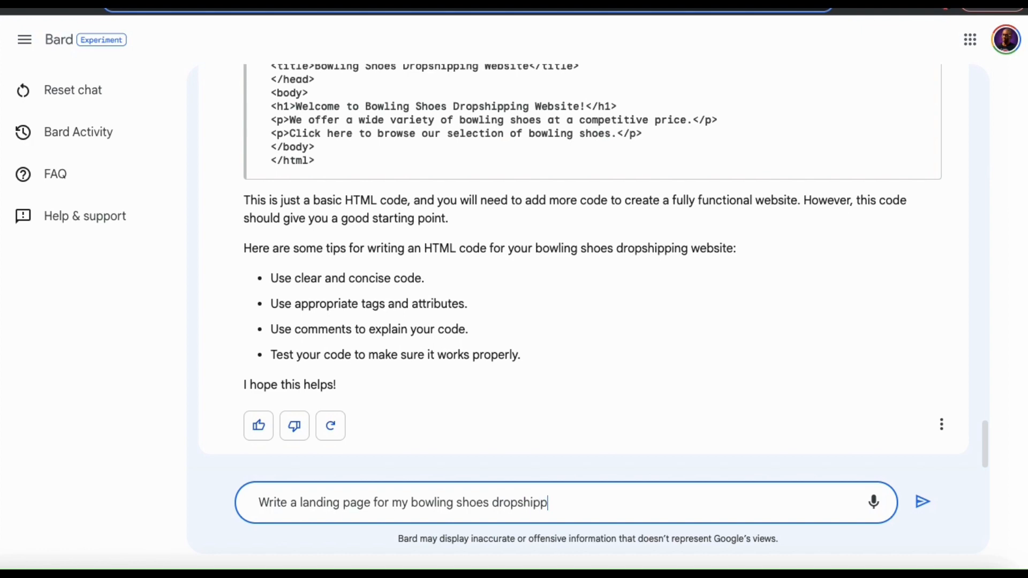
left_click(922, 501)
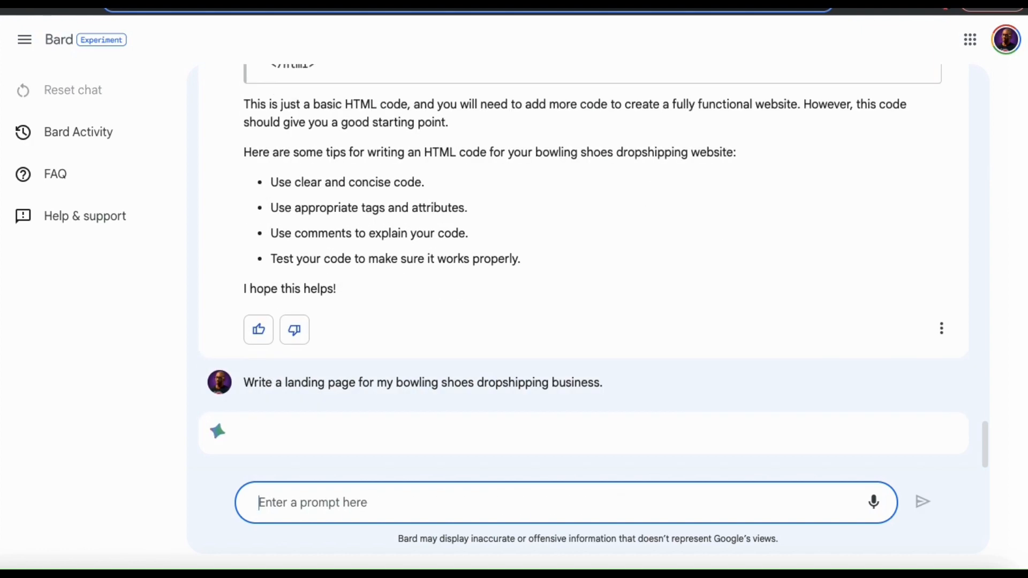
scroll("down", 3)
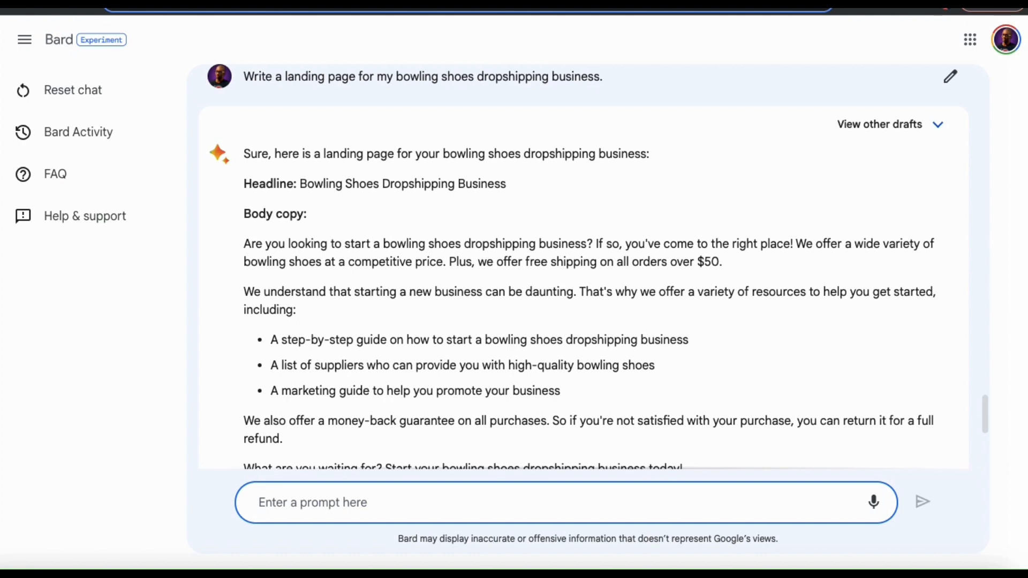
left_click(311, 502)
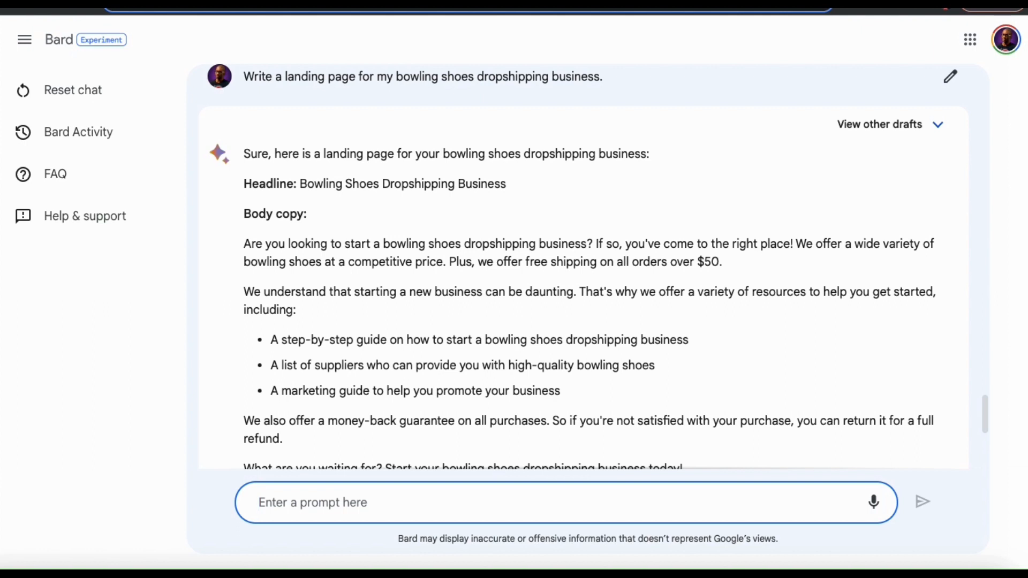
left_click(314, 502)
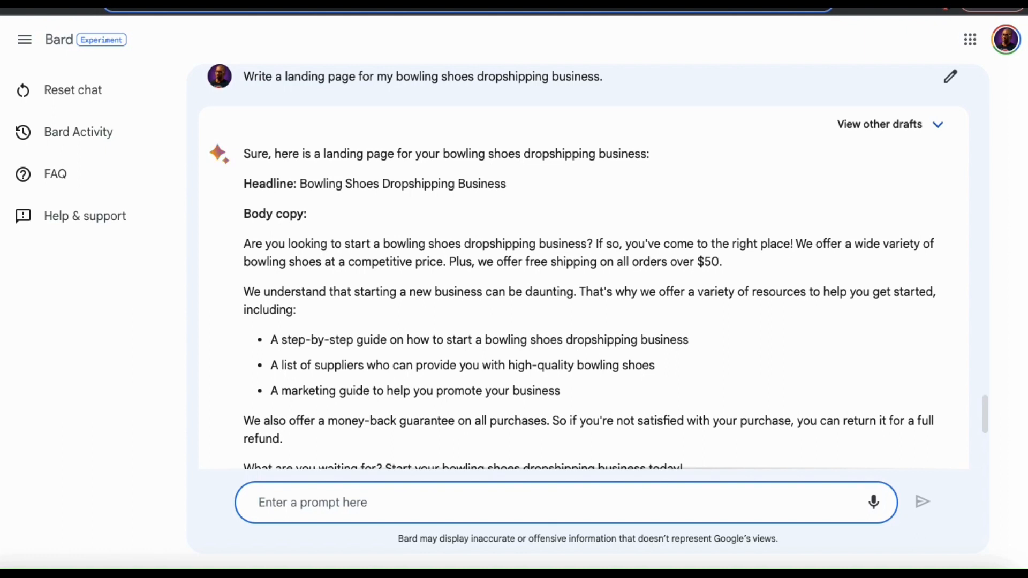
left_click(312, 502)
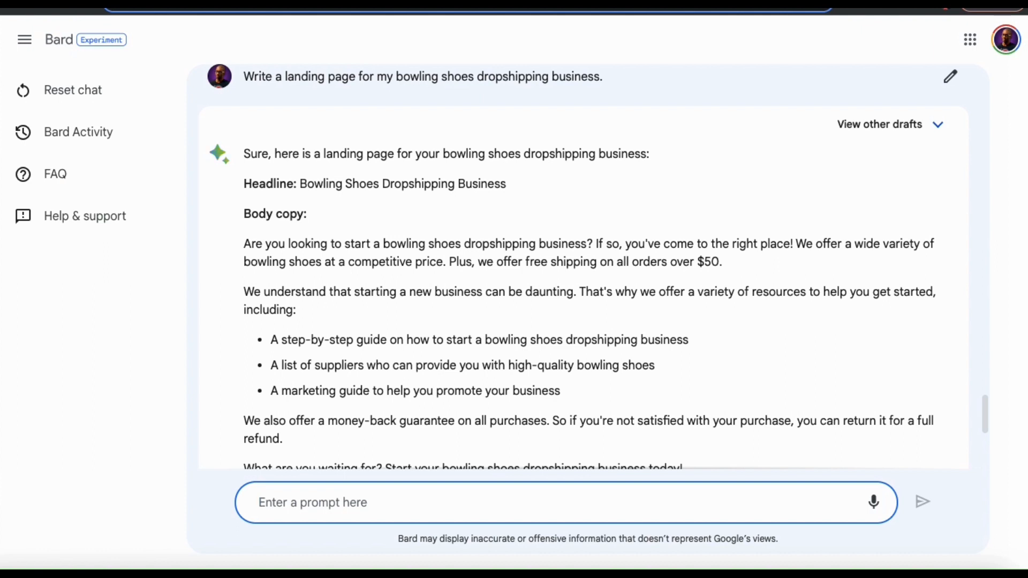
left_click(313, 502)
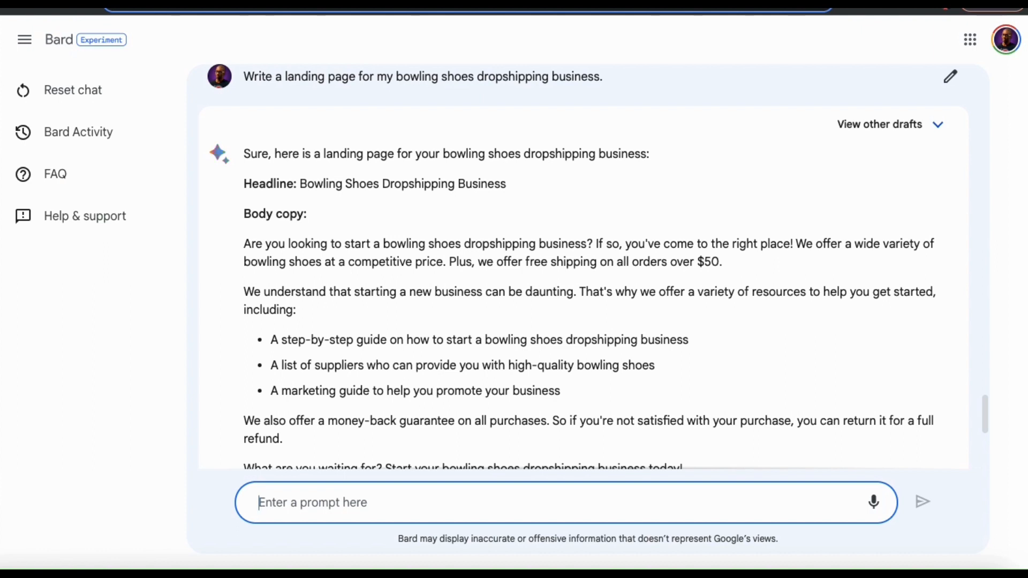
mouse_move(827, 460)
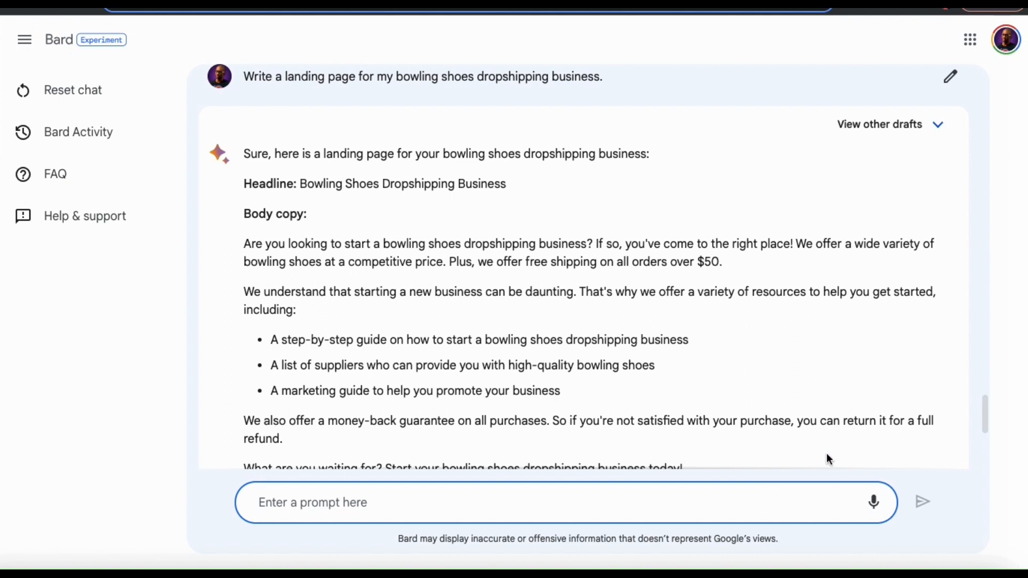
mouse_move(951, 379)
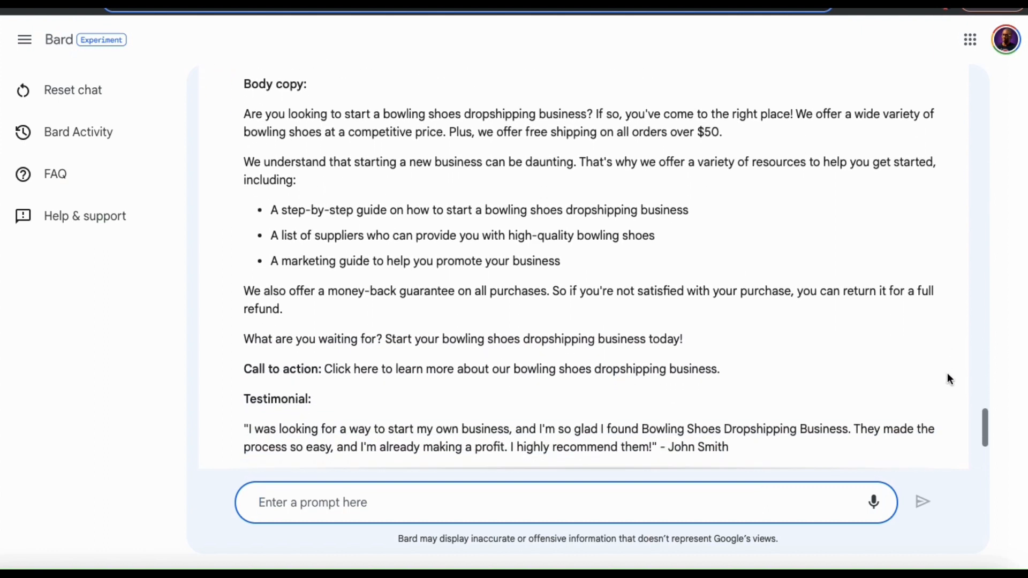
scroll("down", 3)
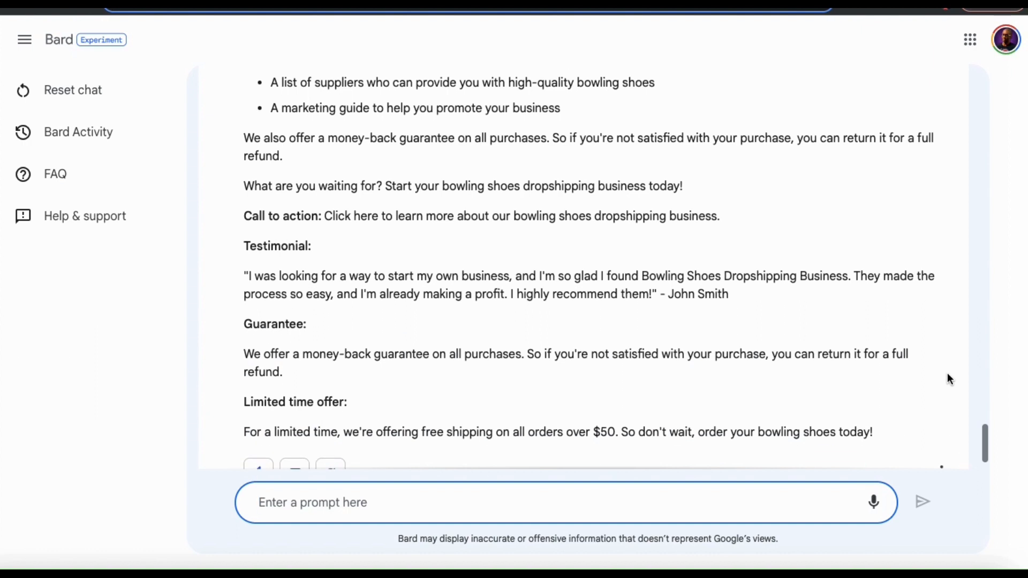
scroll("down", 3)
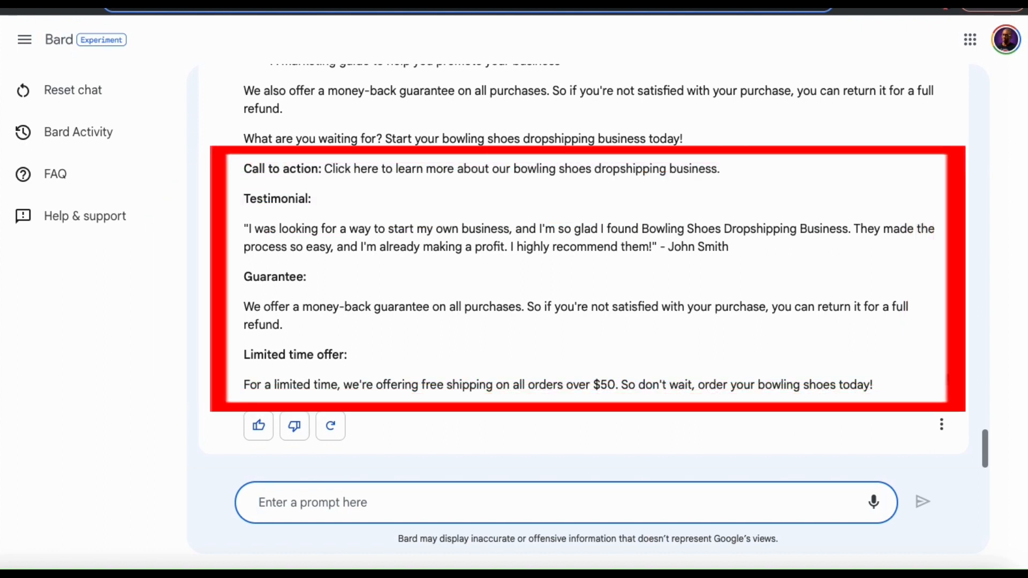
left_click(313, 504)
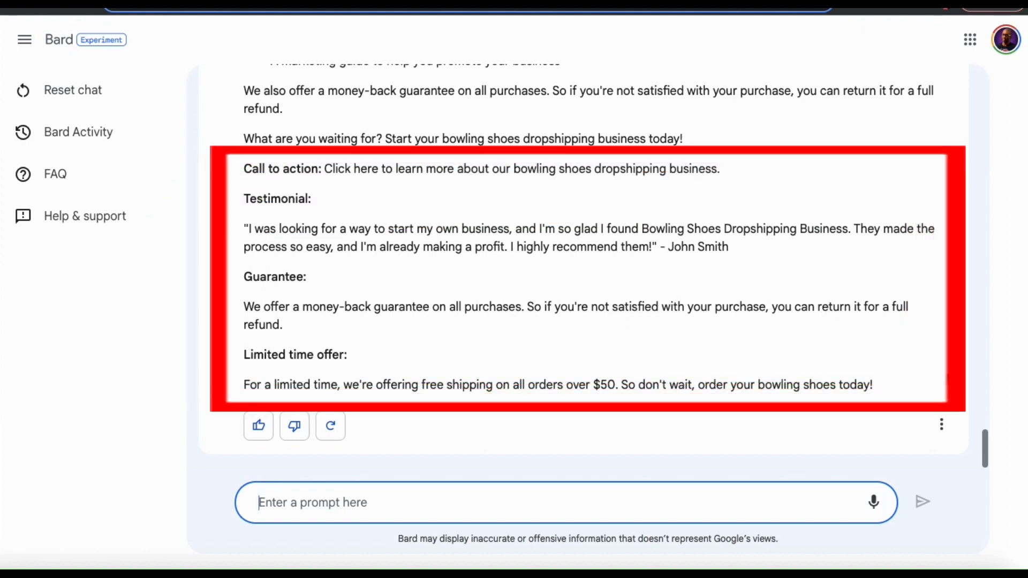
mouse_move(948, 378)
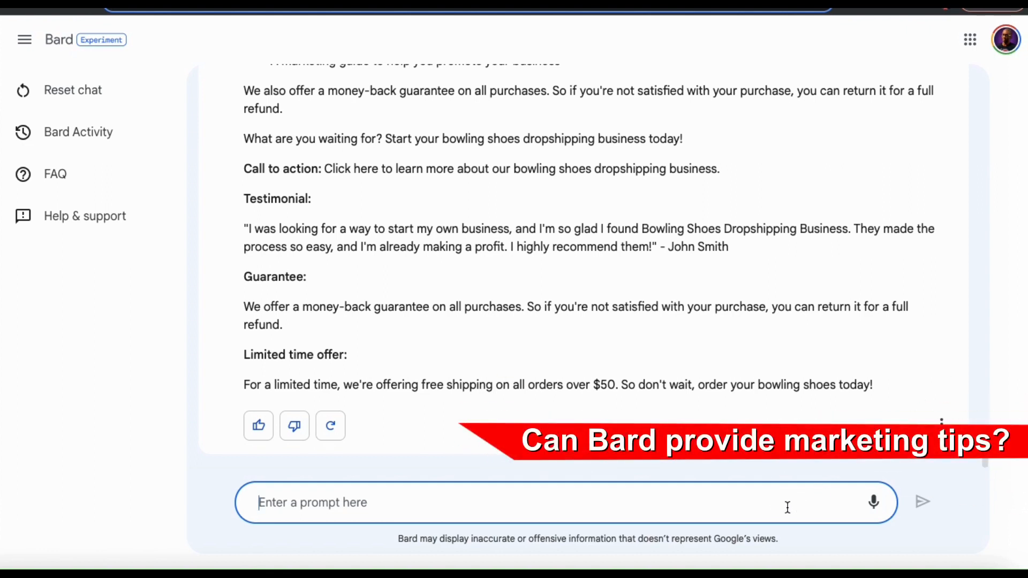
Ask 'How can I market my bowling shoes dropshipping business' and read the seven marketing tips
type("How can")
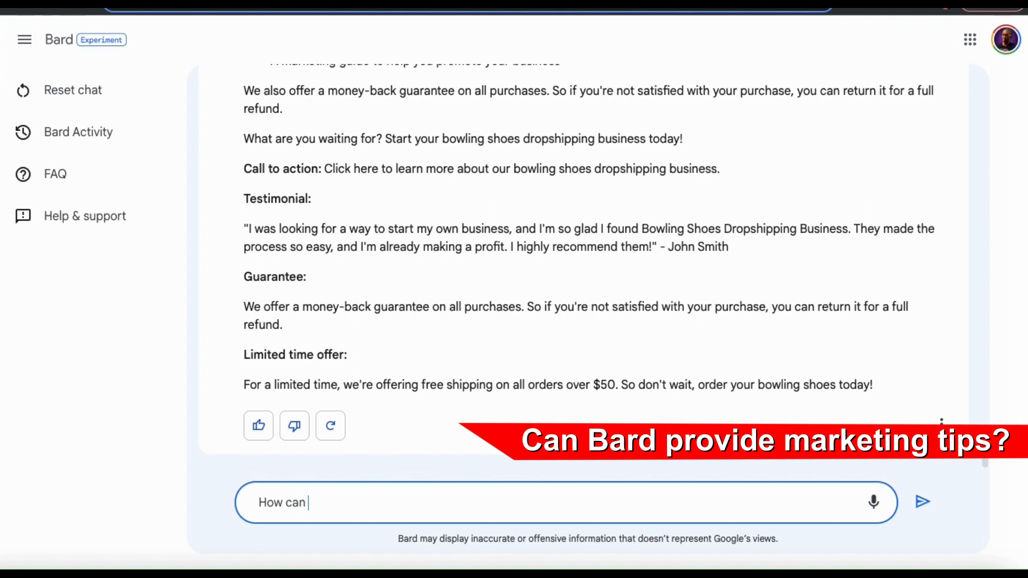
type("I market")
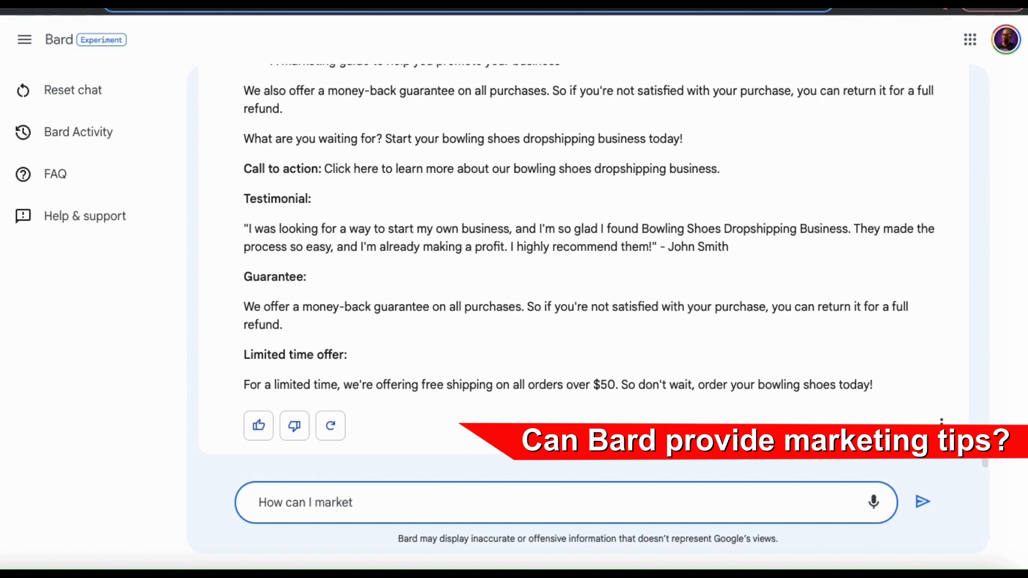
type("my")
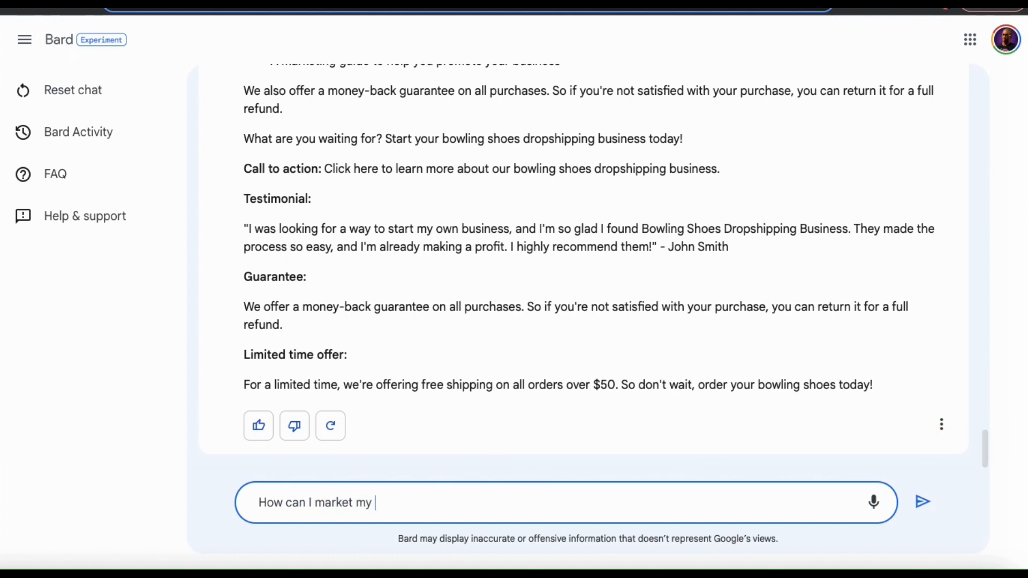
type("bowling shoes dropshipping business")
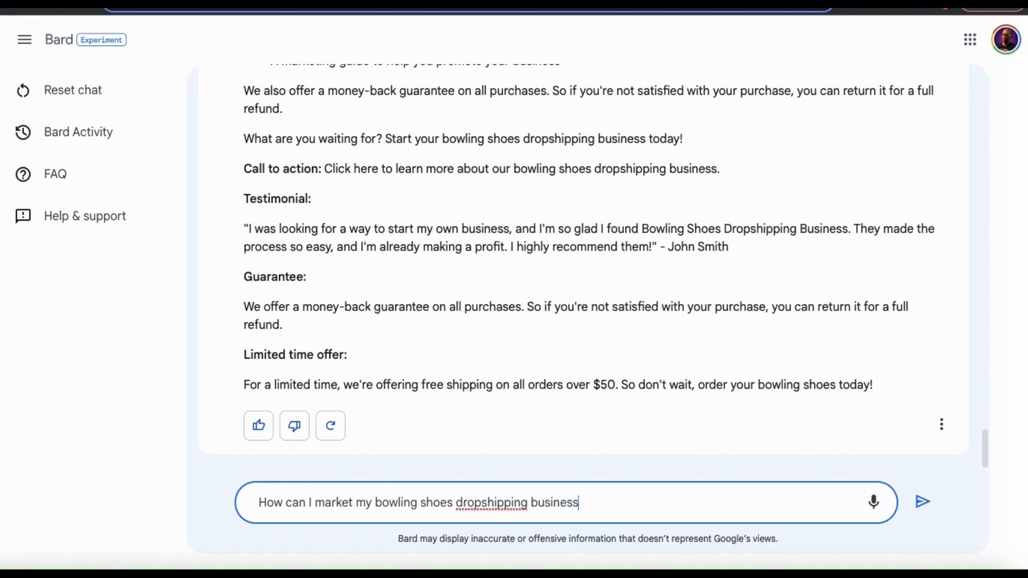
left_click(922, 501)
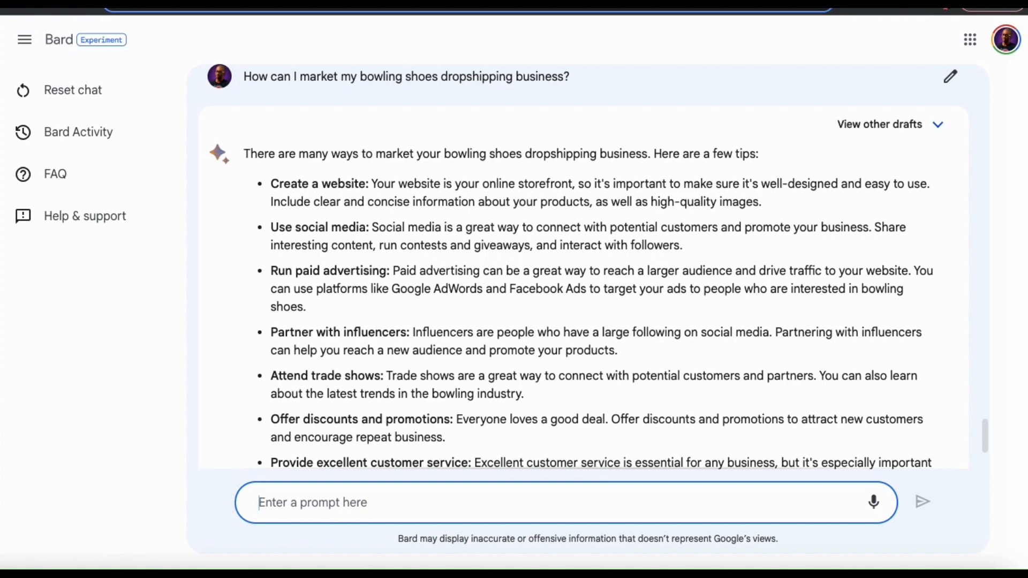
mouse_move(928, 436)
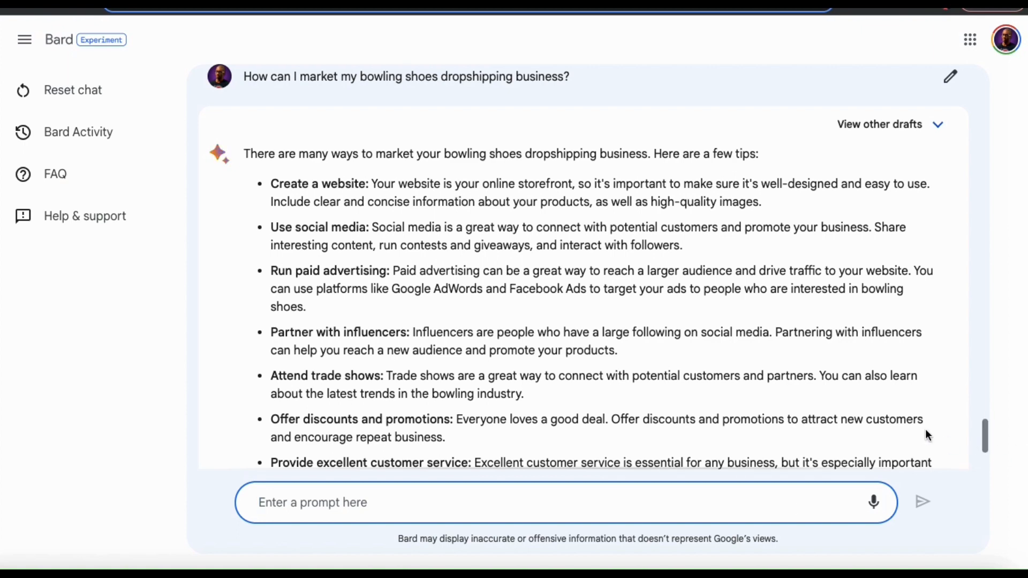
scroll("down", 3)
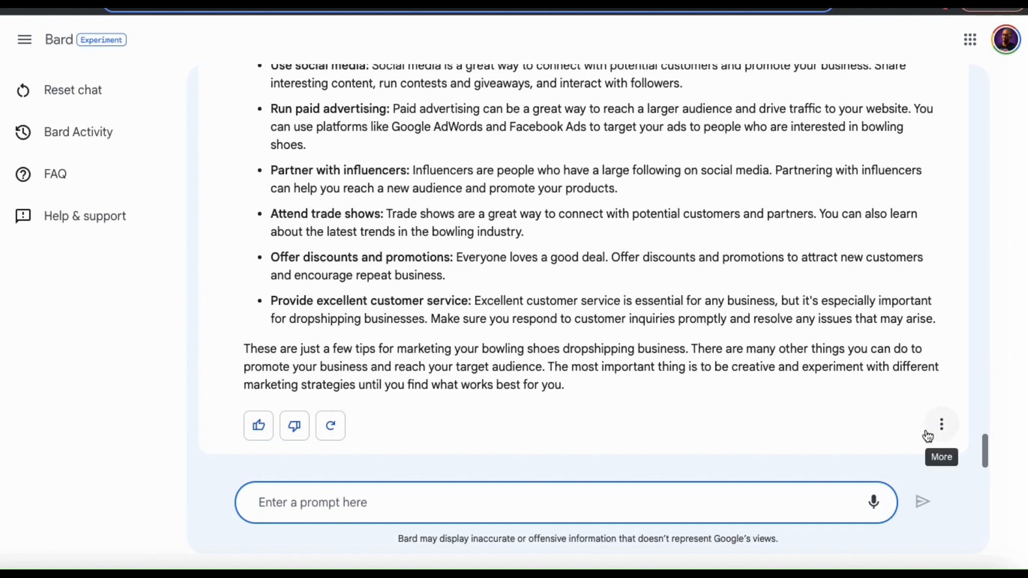
mouse_move(884, 406)
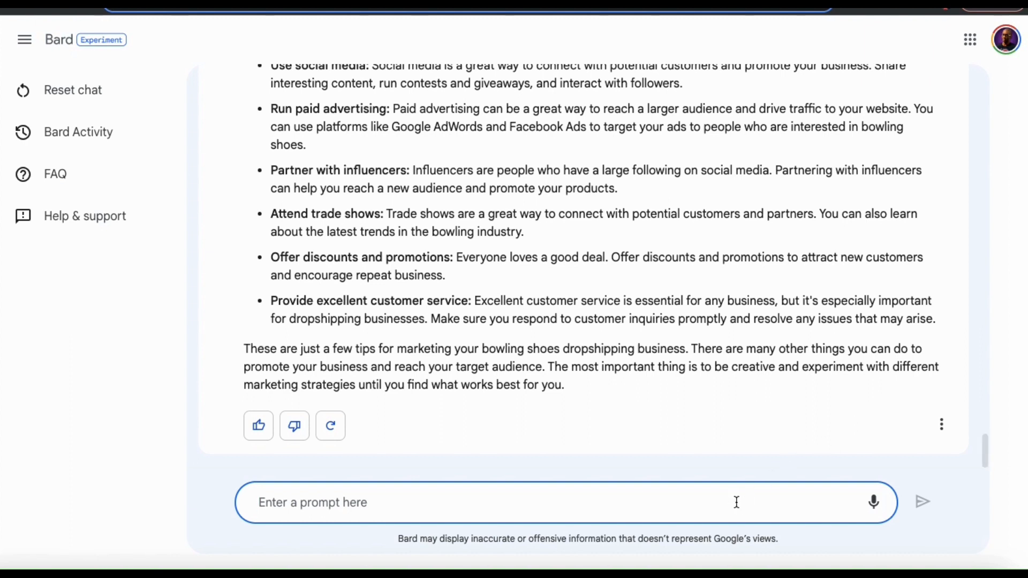
Request 'Write a blog post for my bowling shoes website launch sale' and get the post started
type("Write a blog post")
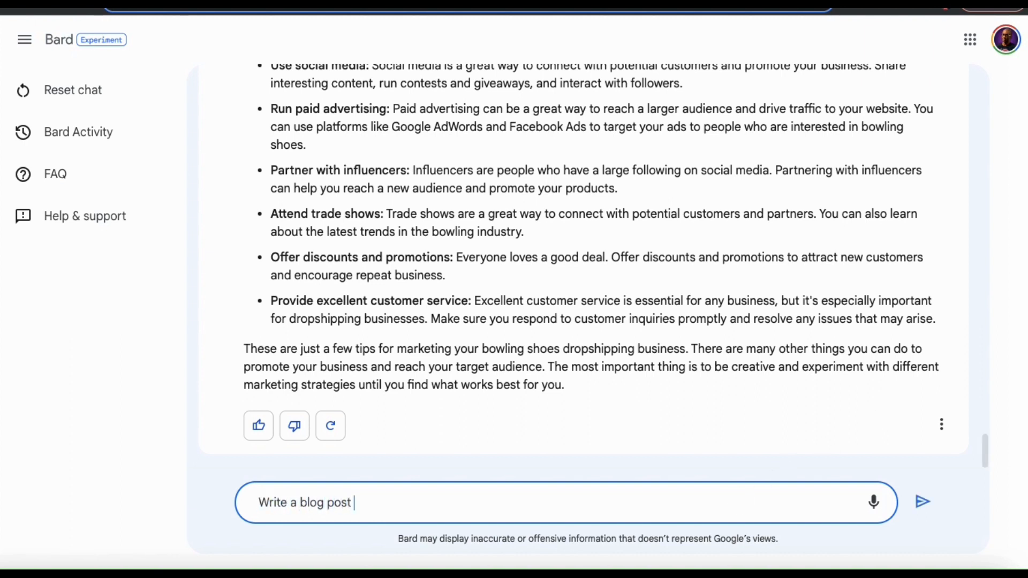
type("for my bowling shoes website")
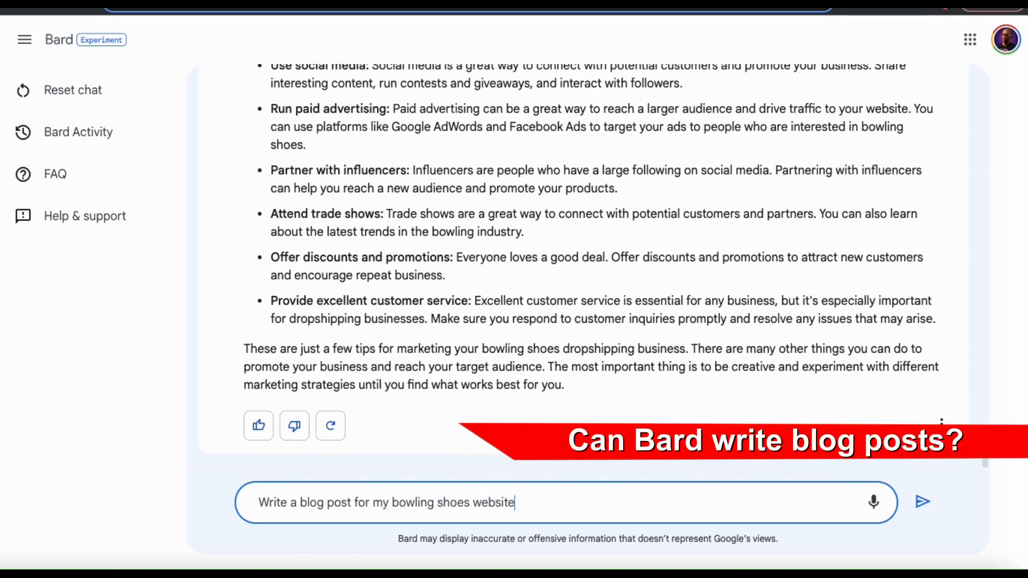
type("lau")
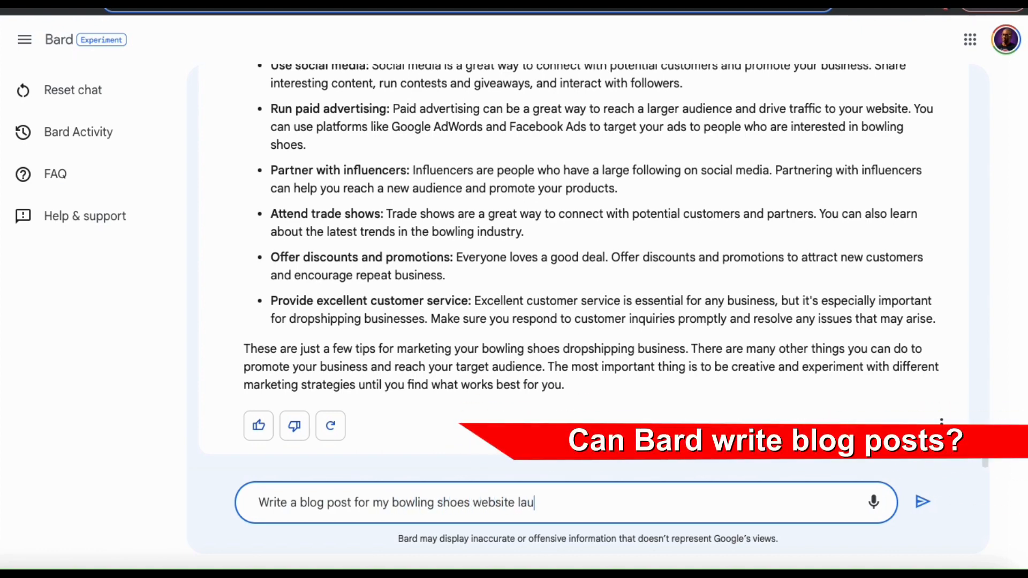
left_click(922, 501)
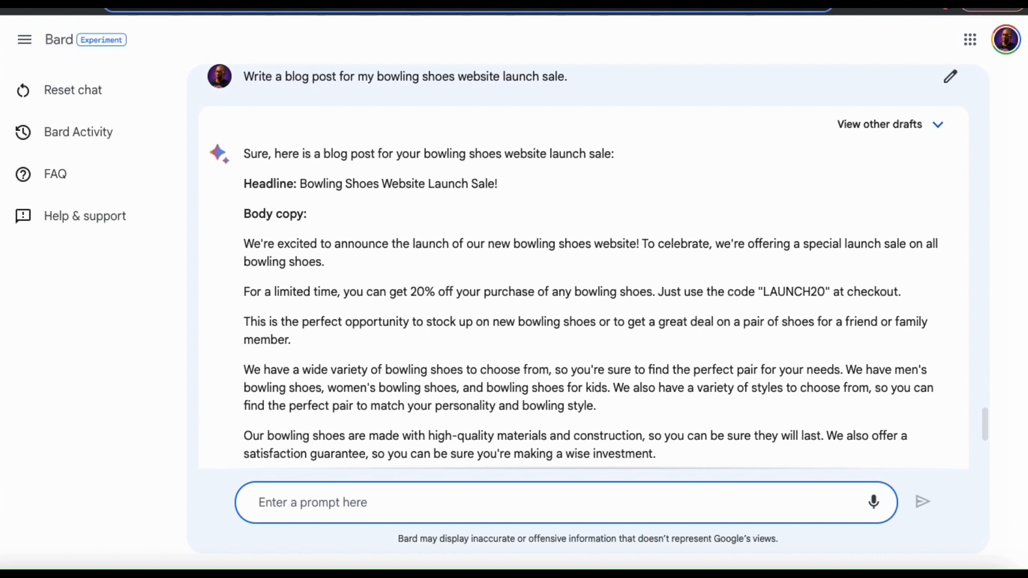
left_click(312, 502)
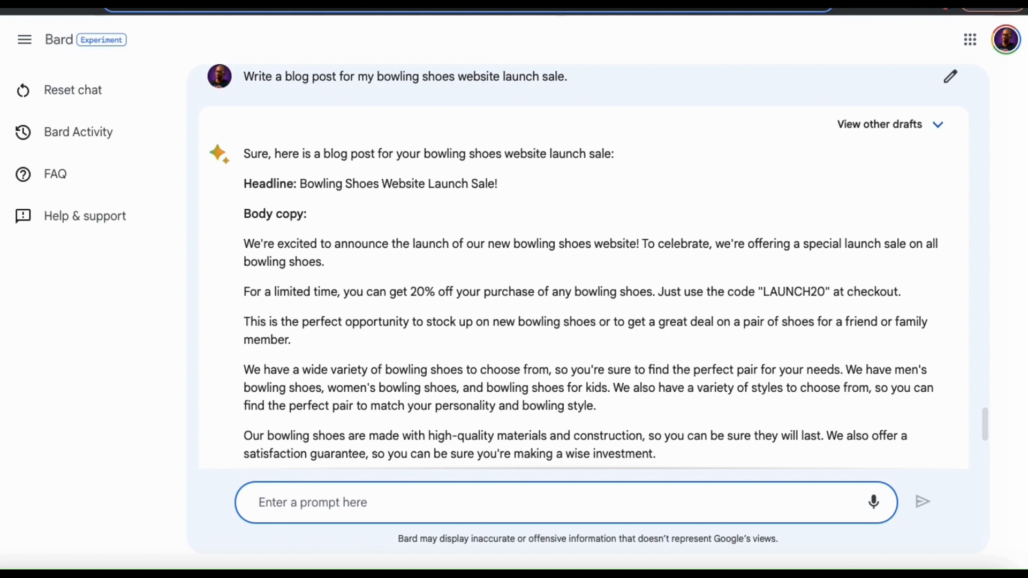
left_click(313, 503)
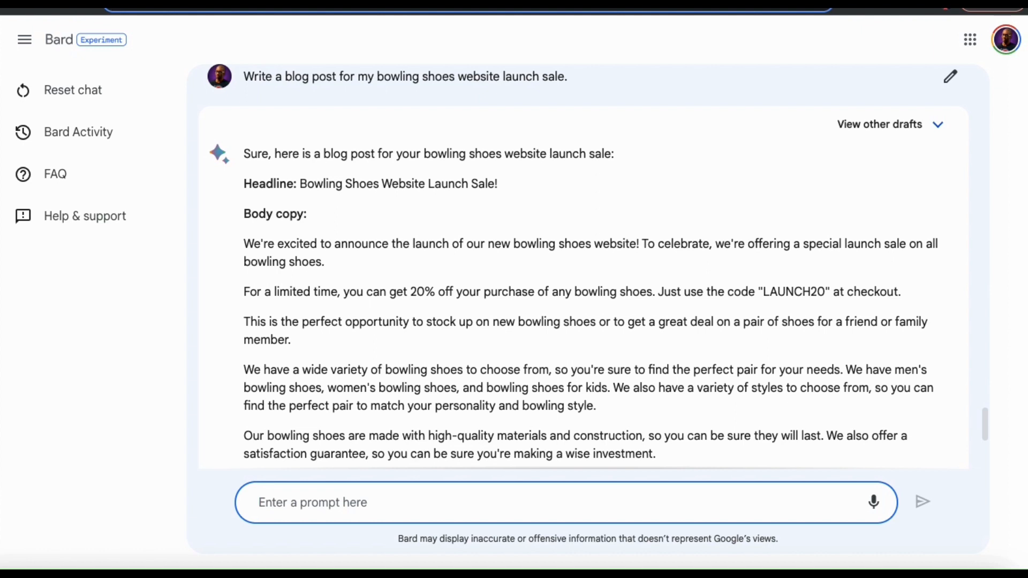
left_click(327, 502)
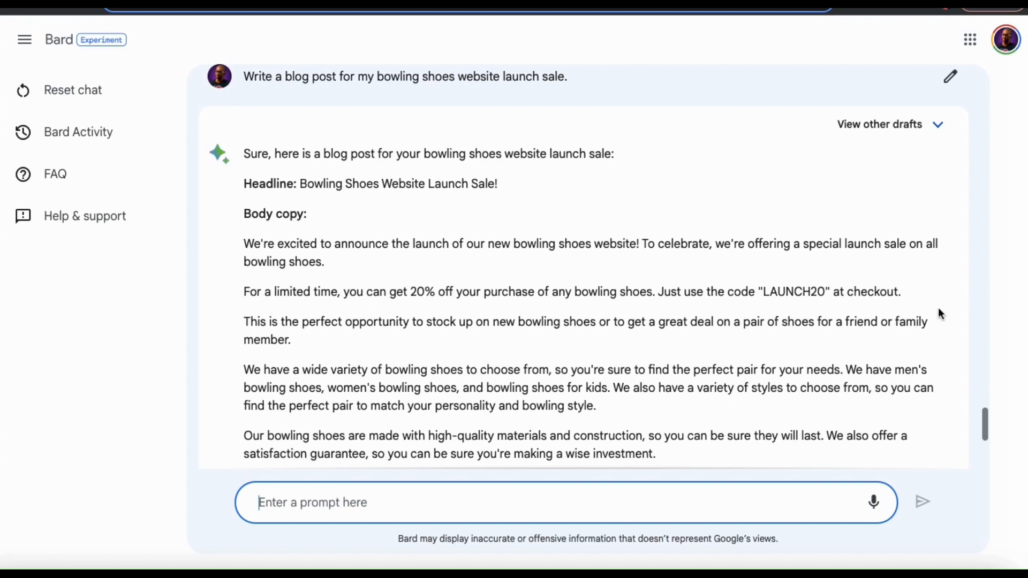
Read through the launch-sale post with its testimonial, guarantee and 20% off LAUNCH20 code
scroll("down", 3)
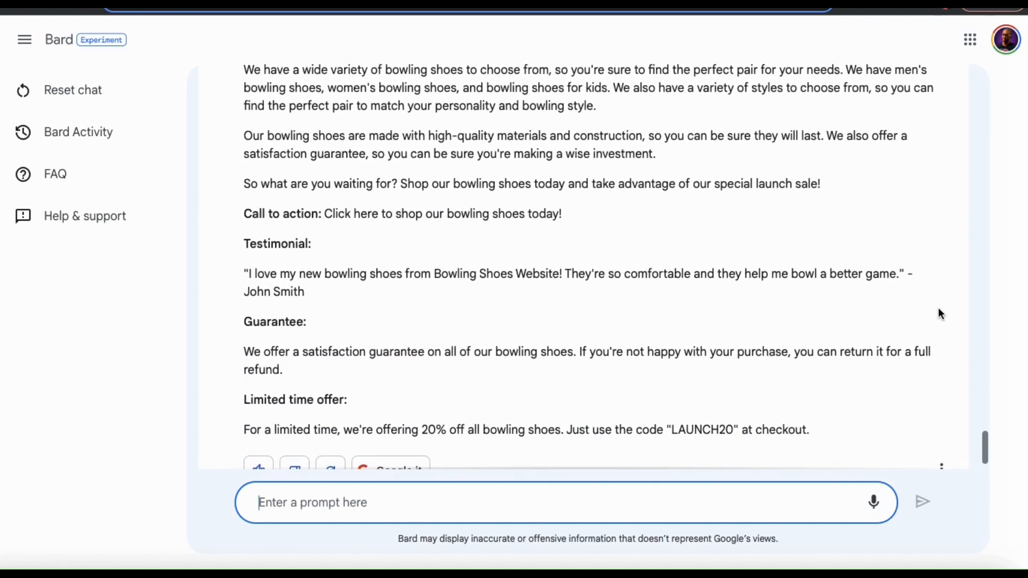
scroll("down", 3)
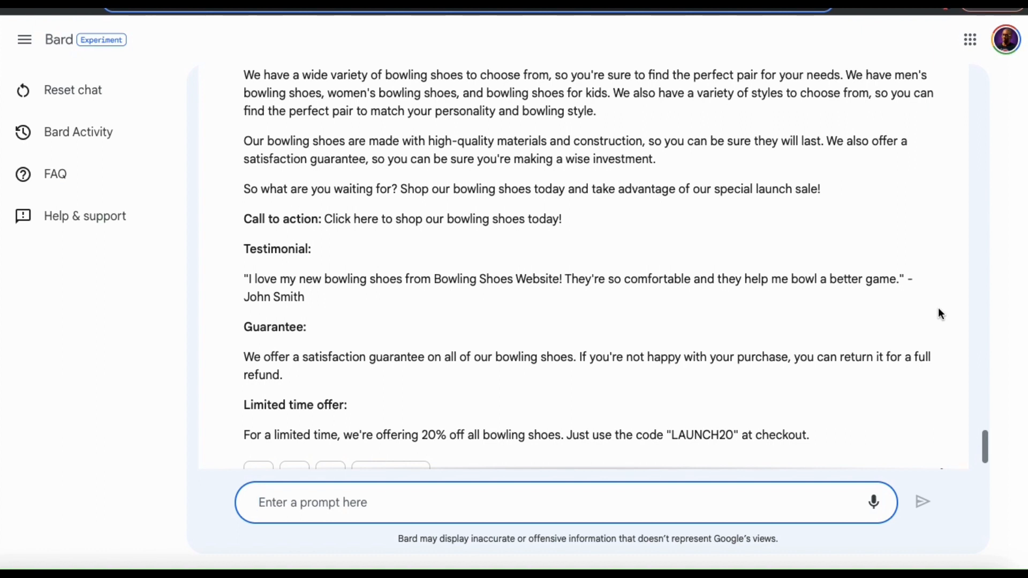
left_click(314, 502)
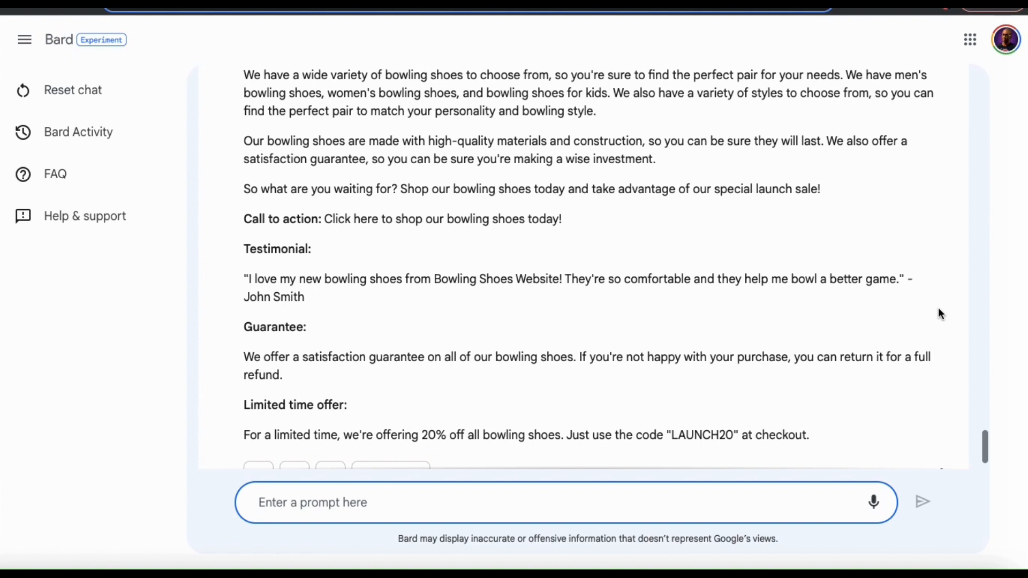
scroll("down", 3)
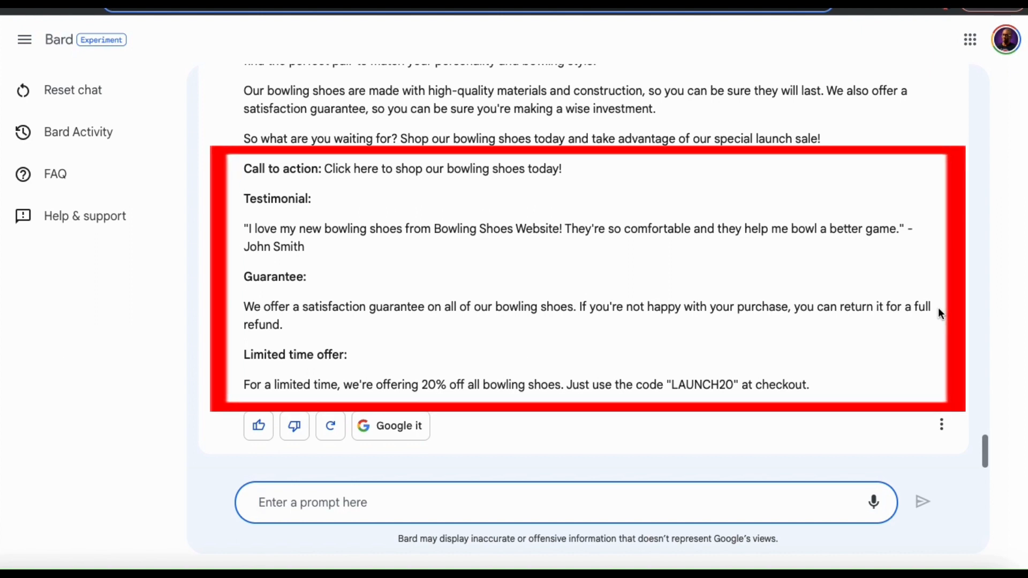
left_click(313, 502)
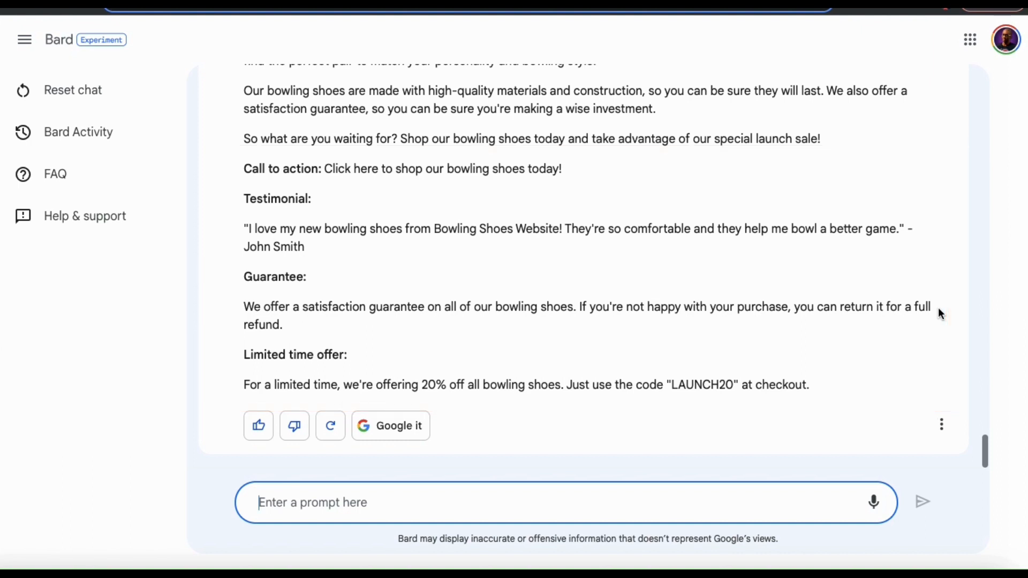
mouse_move(700, 508)
type("How long will it take to")
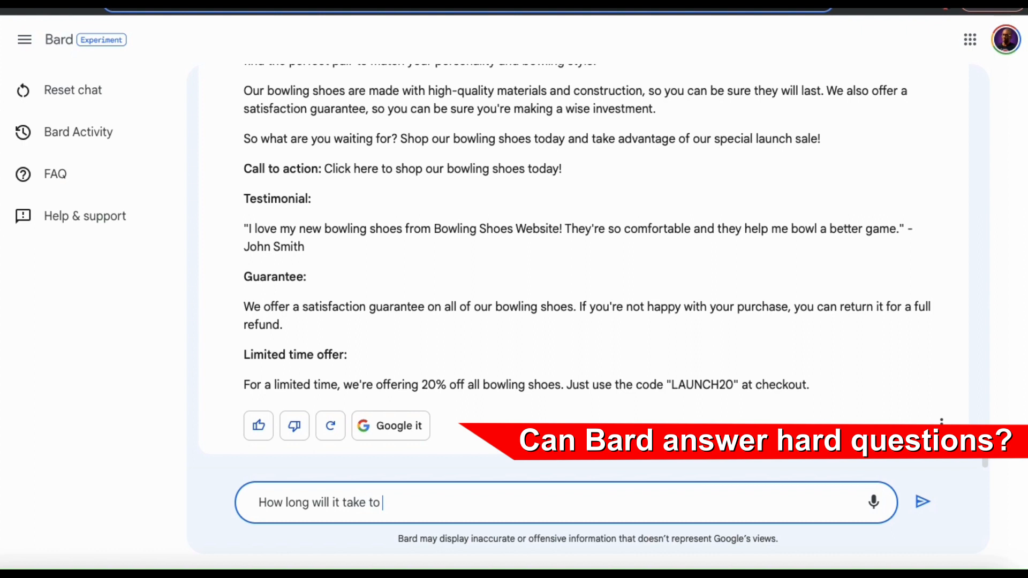
Ask Bard how long earning a full-time income with the bowling shoes business will take and review its tips
type("earn a full time income with my online b")
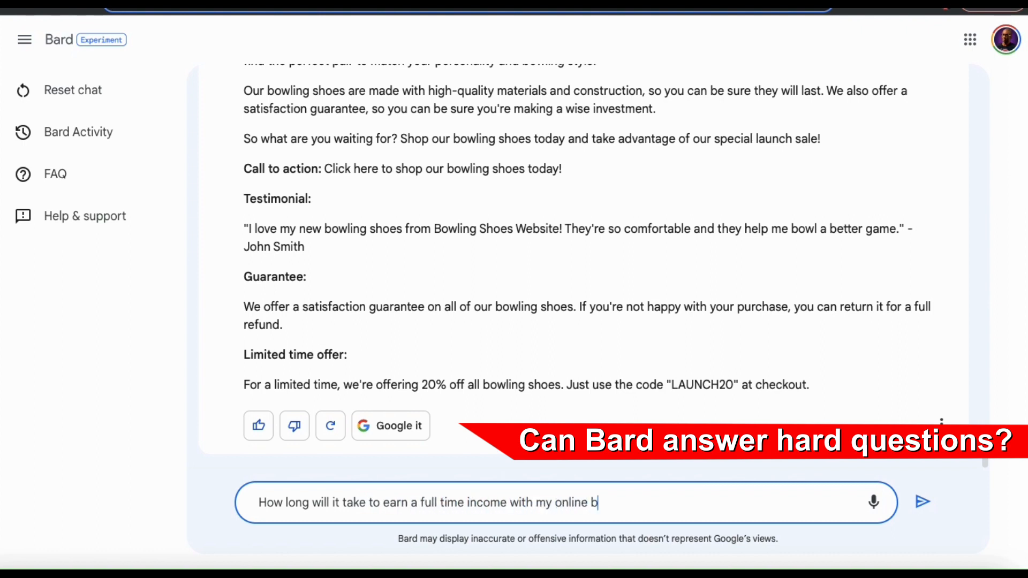
type("usiness?")
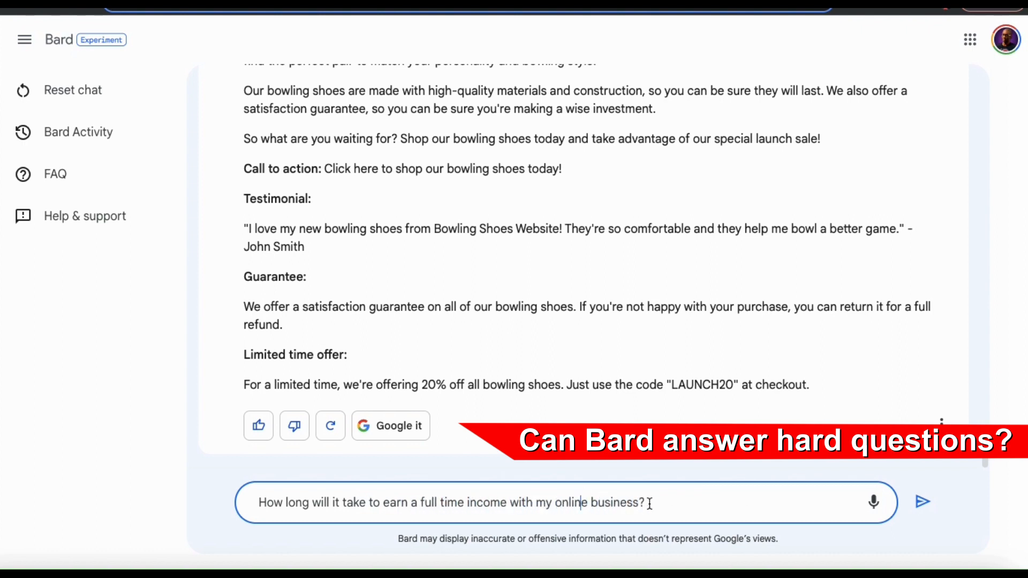
type("bowling shoes busines")
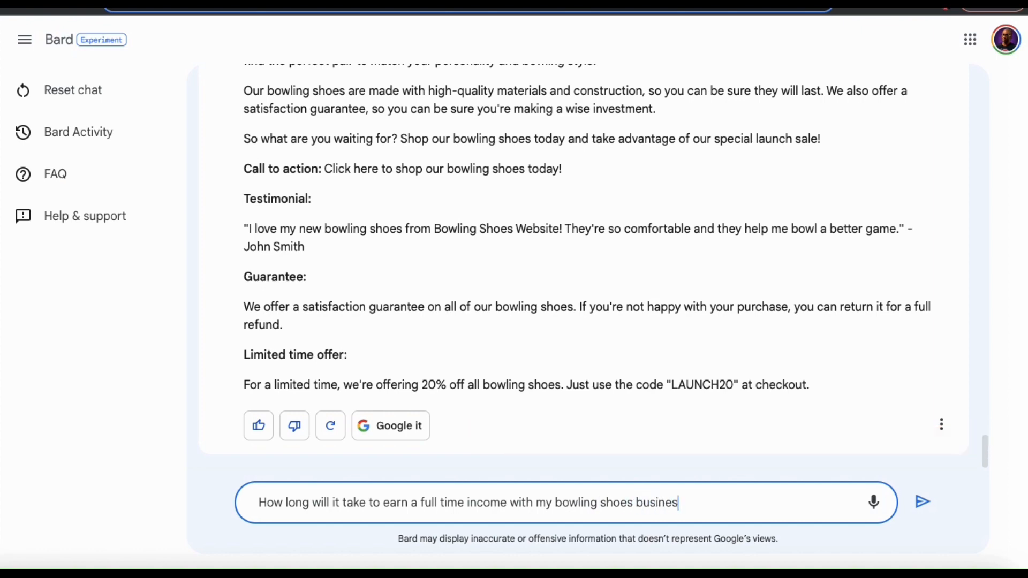
left_click(922, 502)
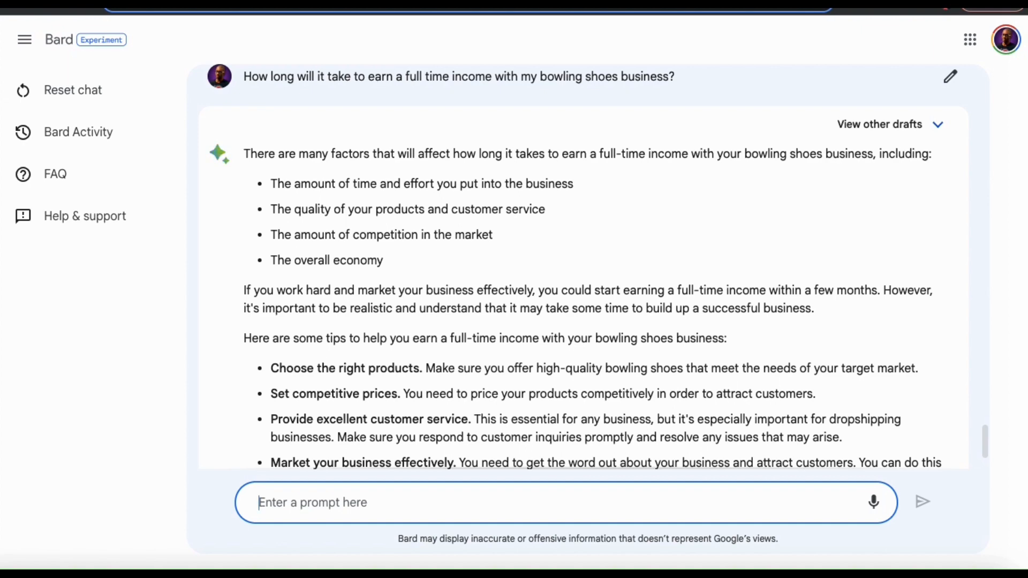
mouse_move(934, 376)
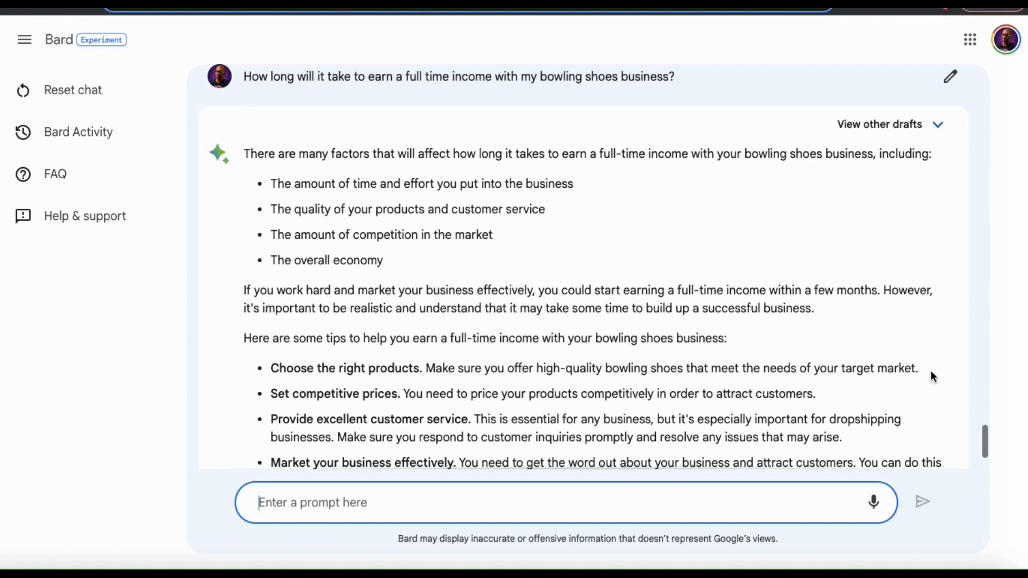
scroll("down", 3)
type("Write a")
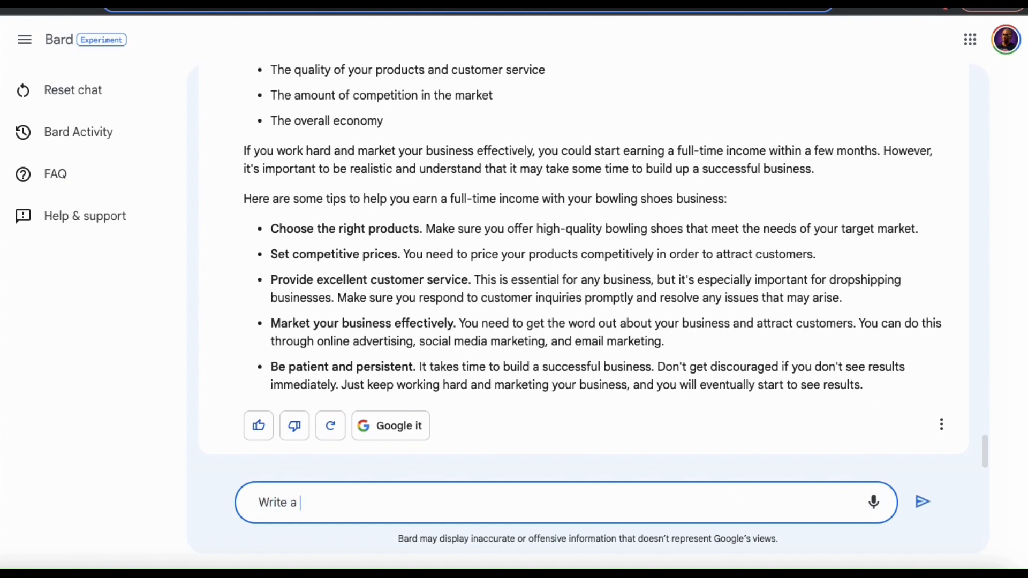
Ask Bard for a short poem about the struggles of starting an online business and read it
type("short poem")
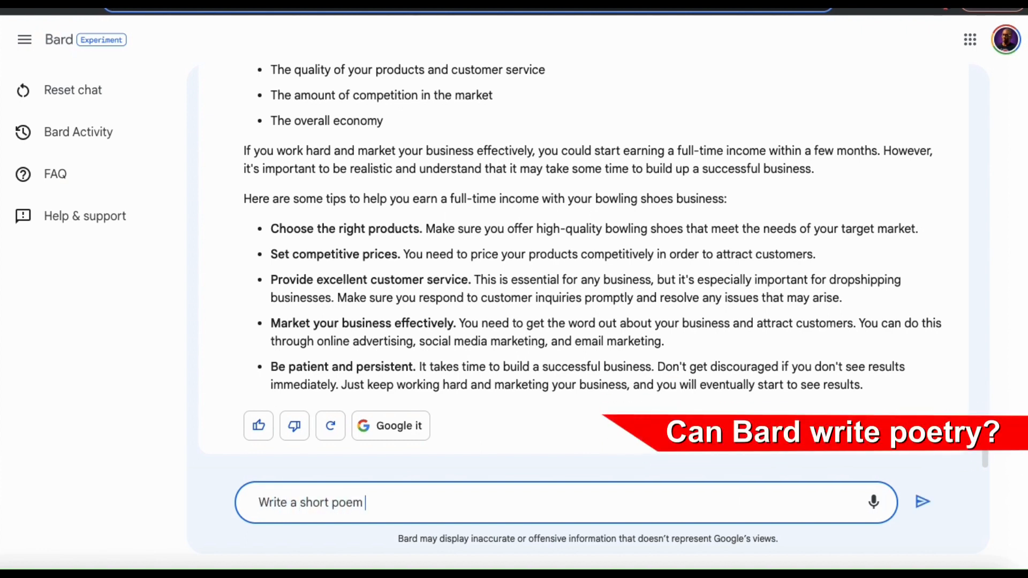
type("about the struggles")
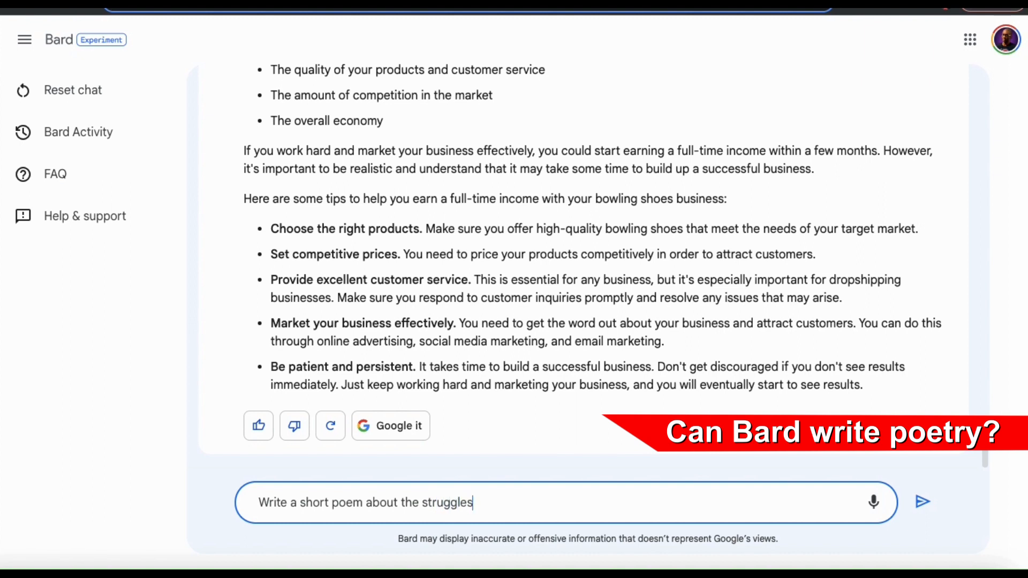
type("of starting")
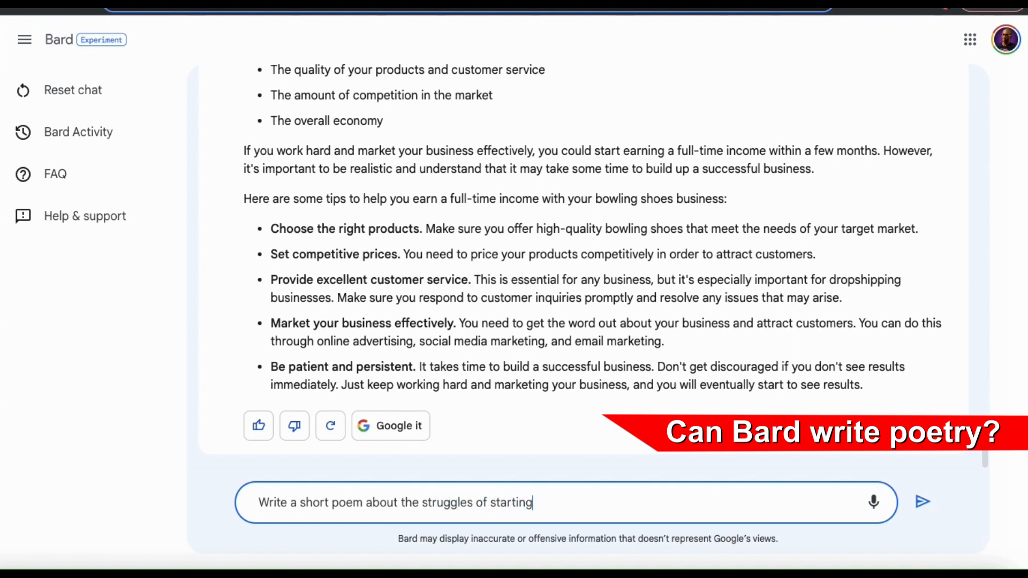
type("an online business.")
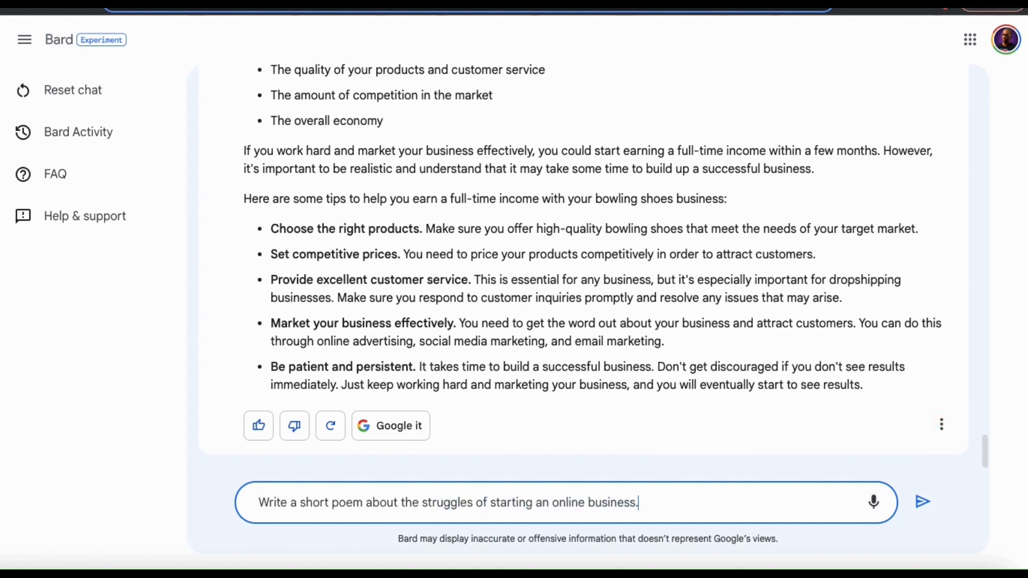
left_click(922, 501)
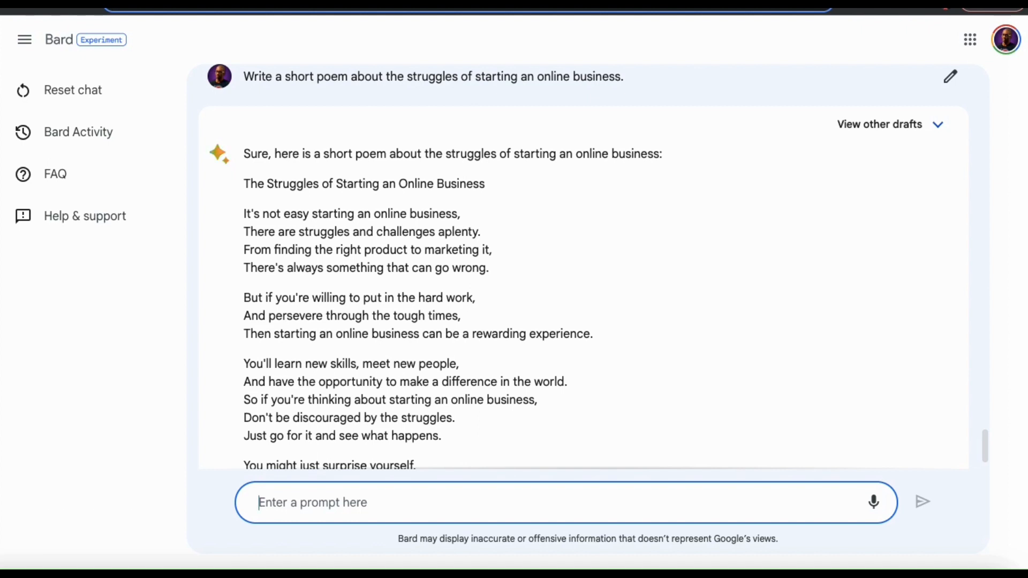
mouse_move(921, 367)
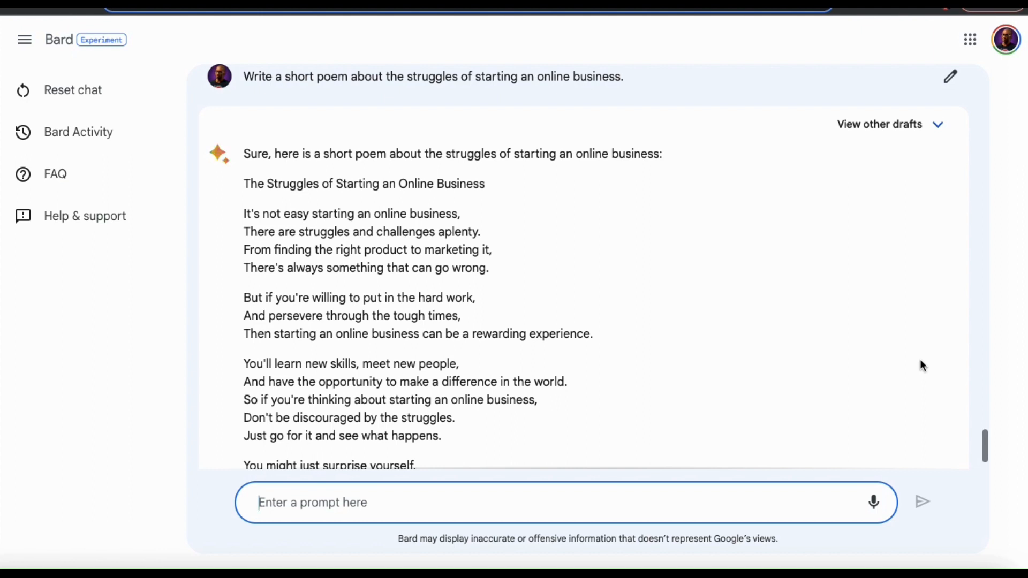
scroll("down", 3)
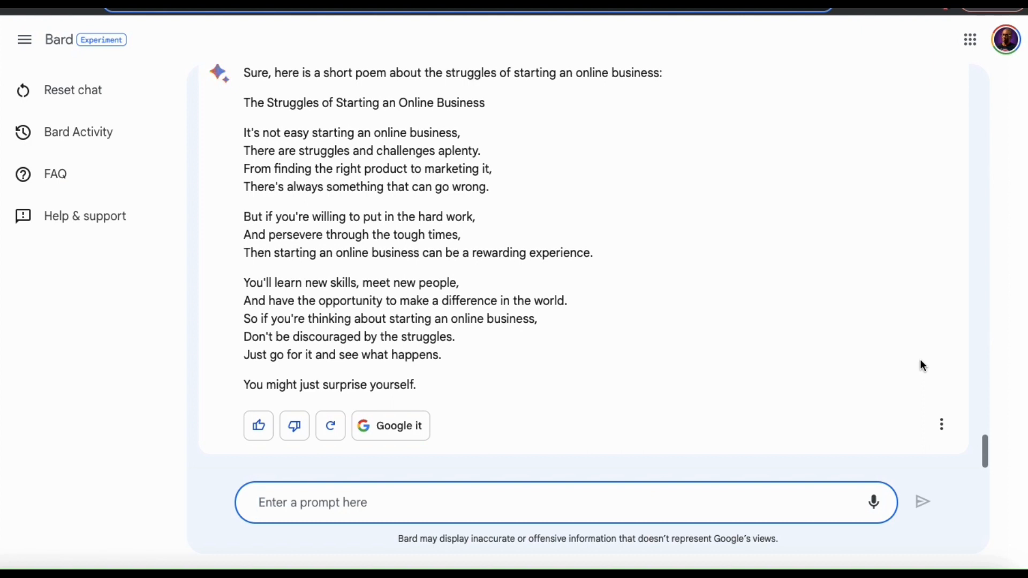
mouse_move(735, 496)
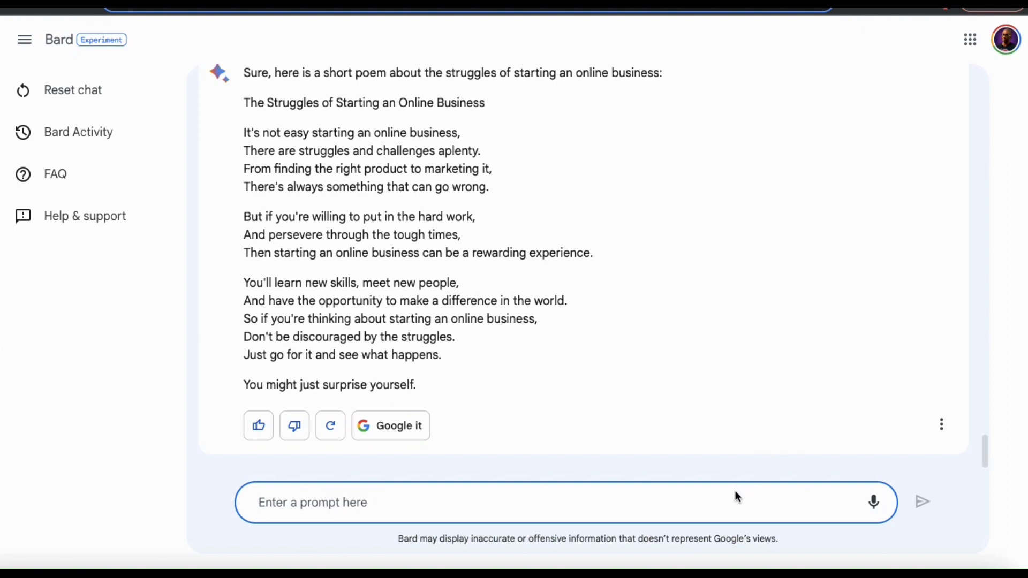
type("Write a song")
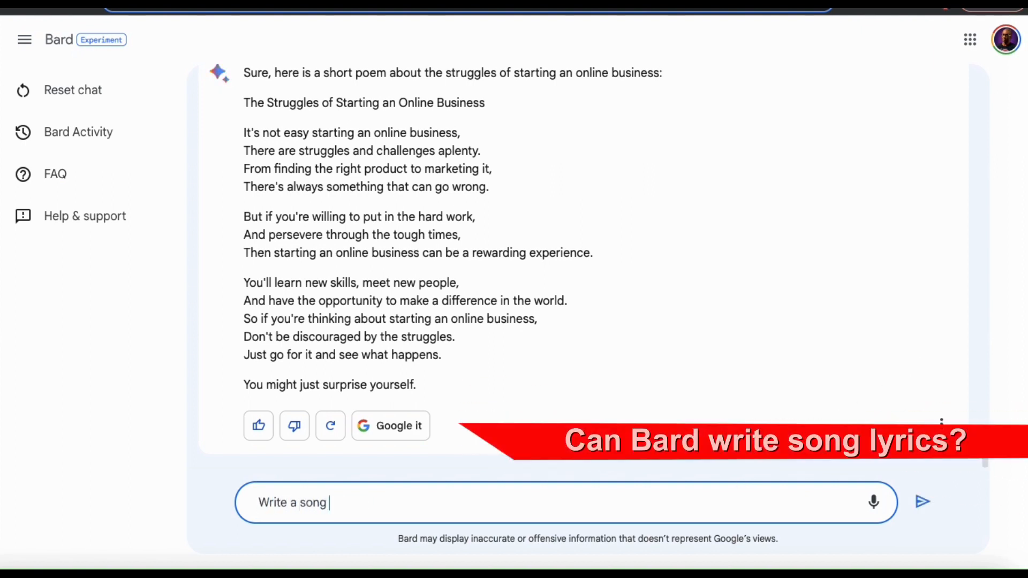
Ask Bard for a song about the joy of digital marketing and read through the full lyrics
type("about the joy of digital marketing")
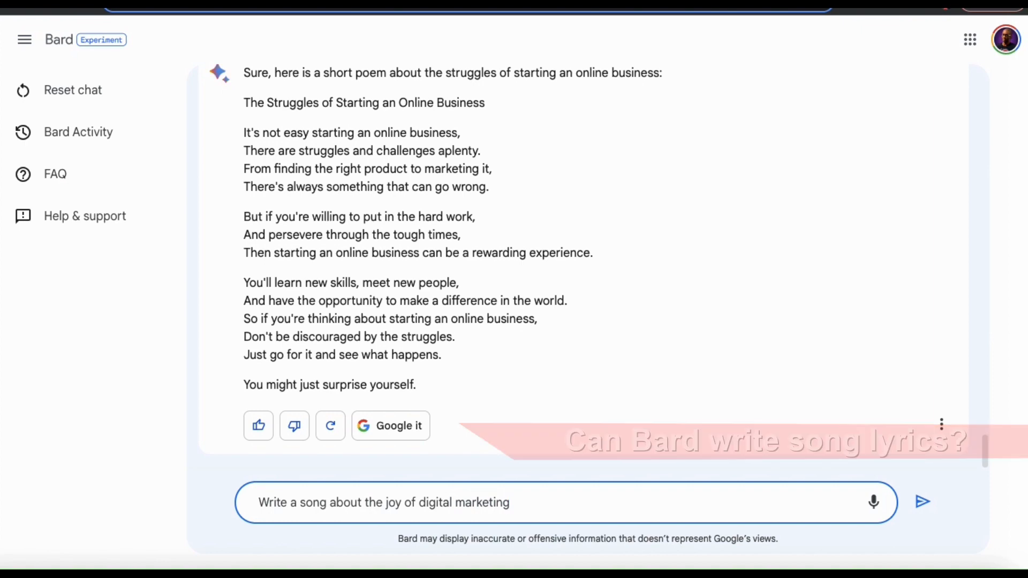
left_click(922, 502)
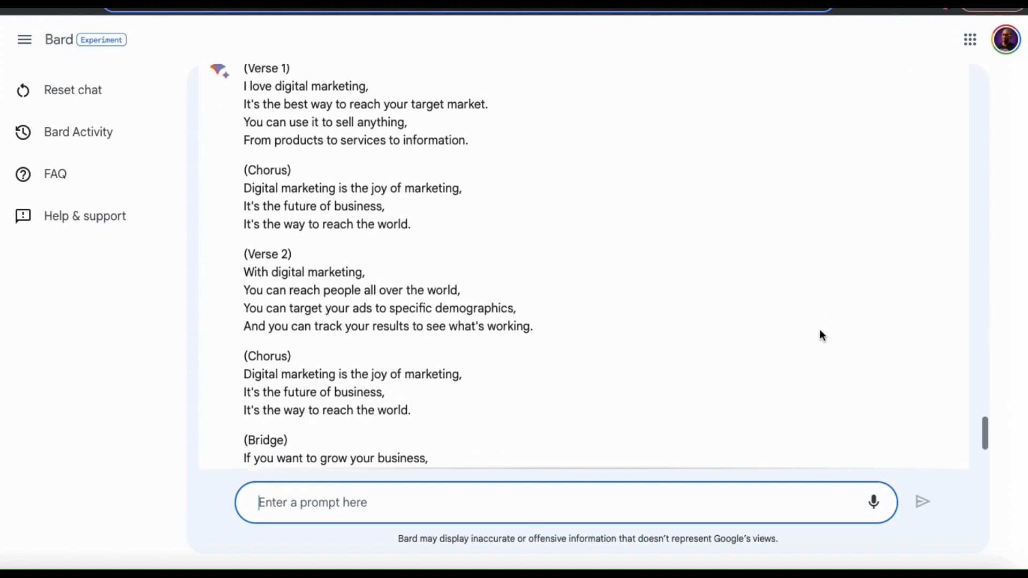
scroll("down", 3)
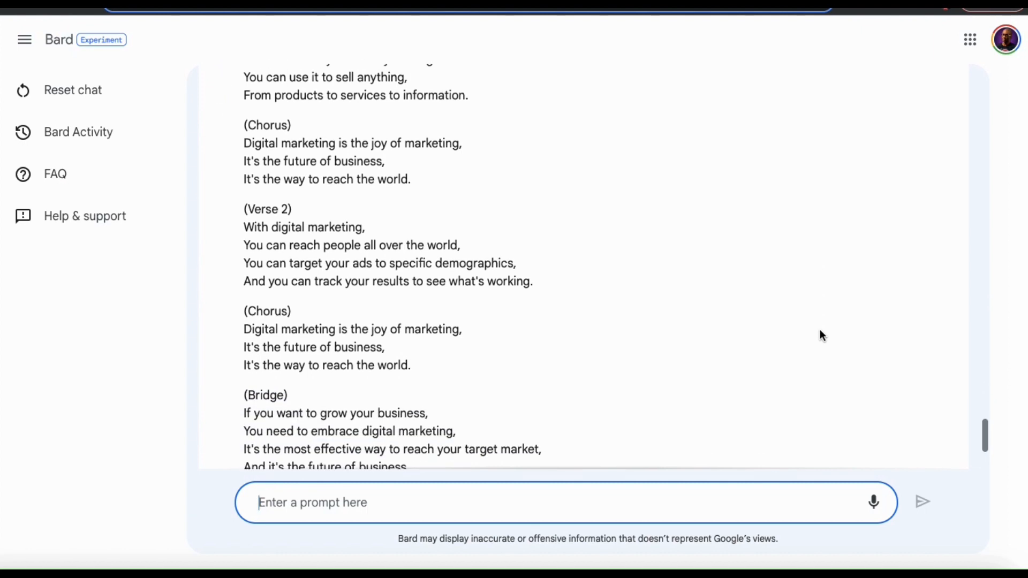
scroll("down", 3)
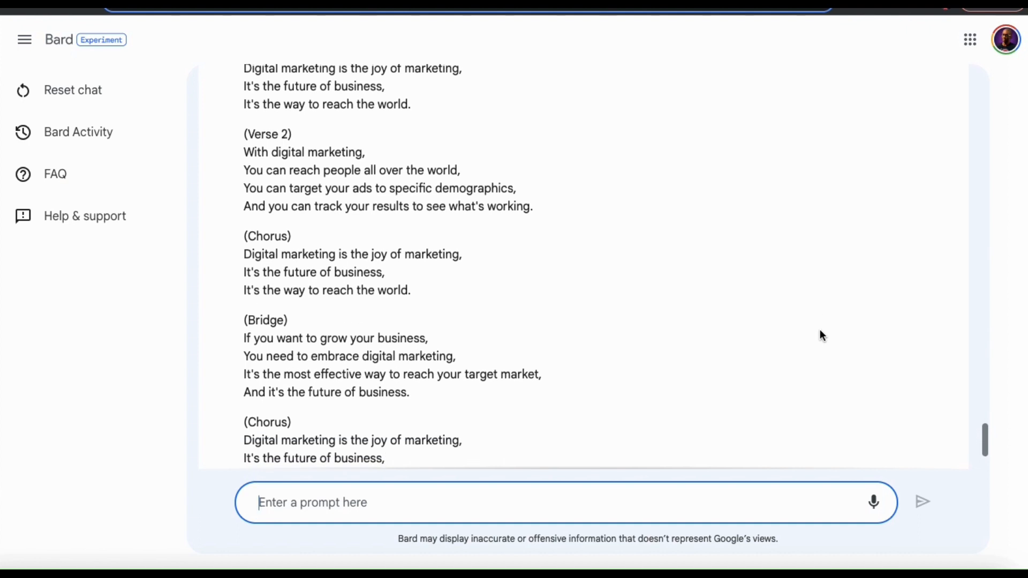
scroll("down", 3)
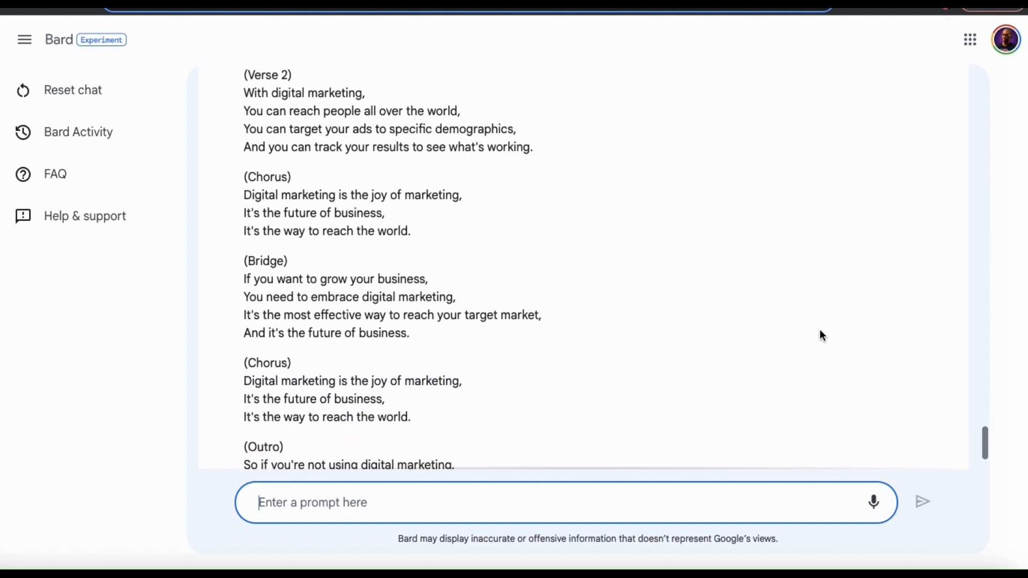
scroll("down", 3)
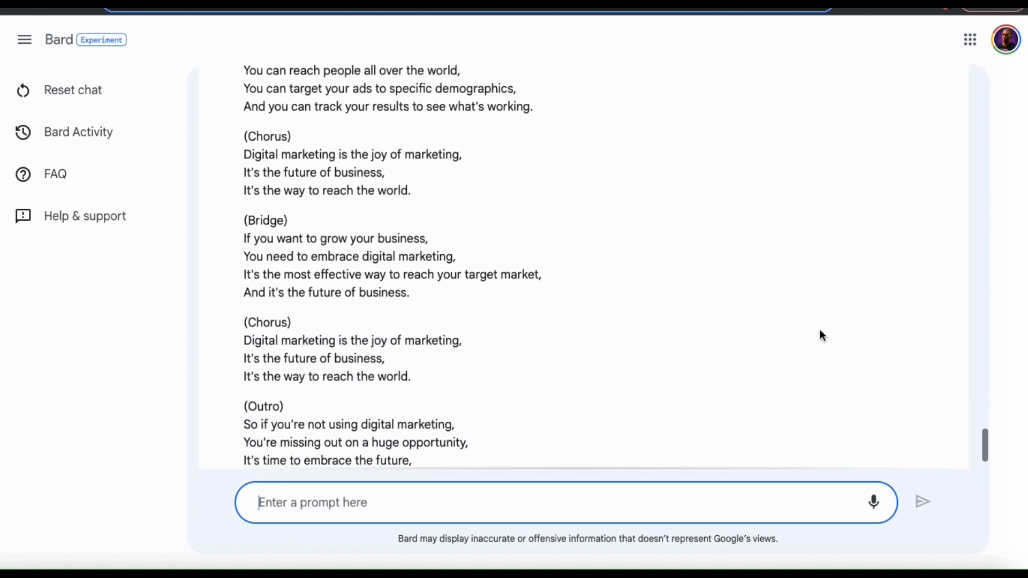
scroll("down", 3)
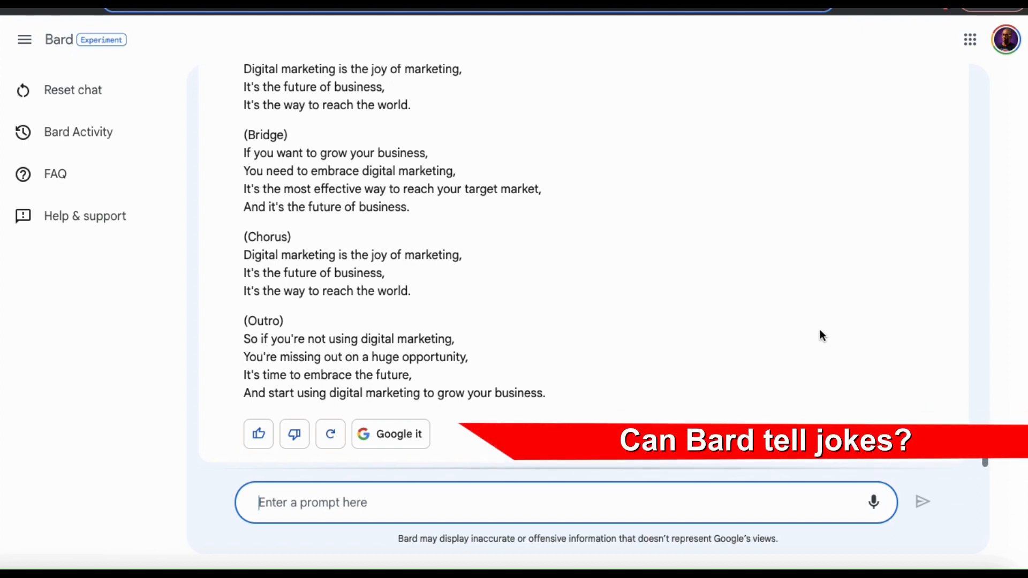
Ask Bard to tell a joke about entrepreneurship
type("Tell me a joke about")
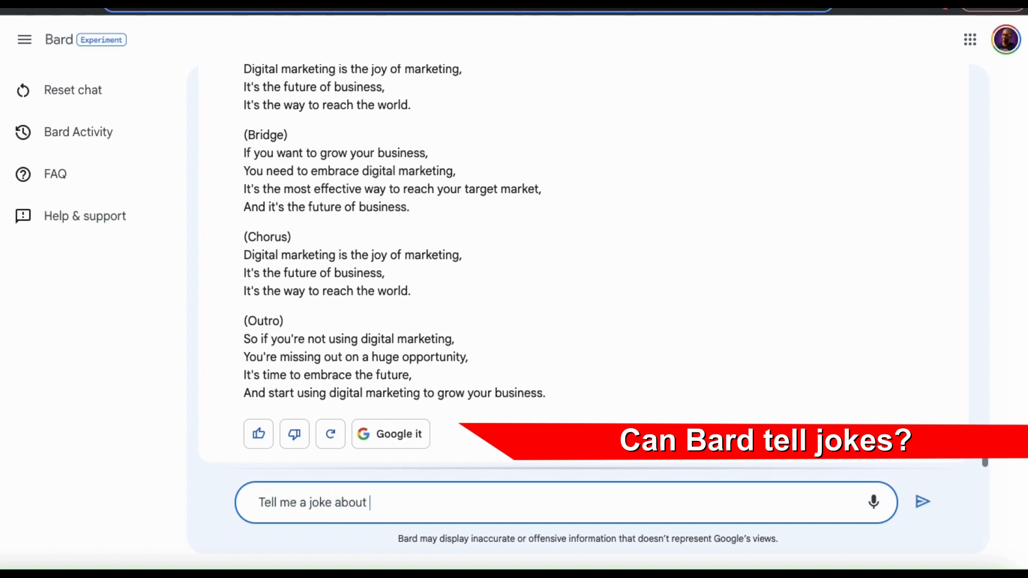
type("entrepreneurs")
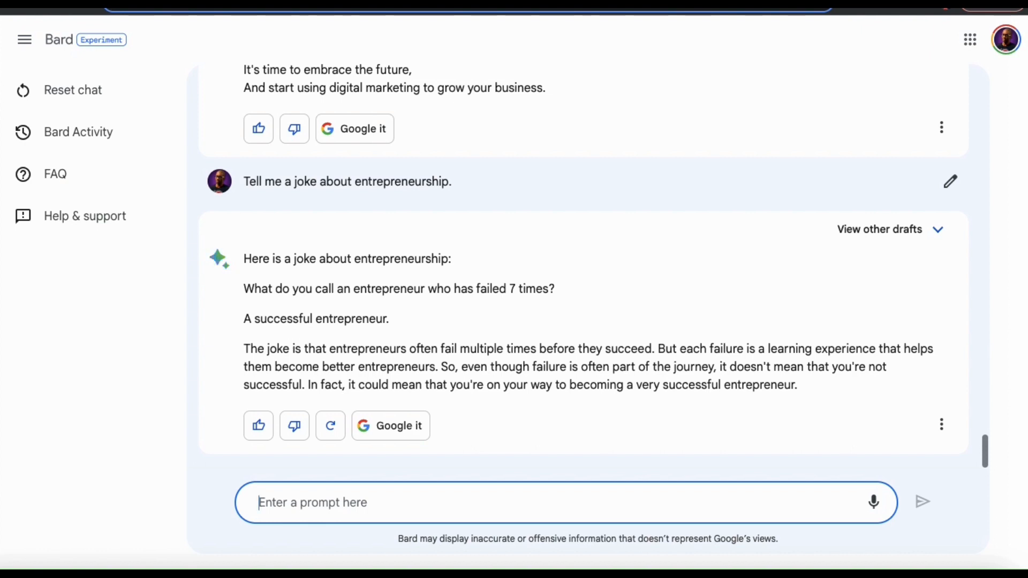
mouse_move(823, 334)
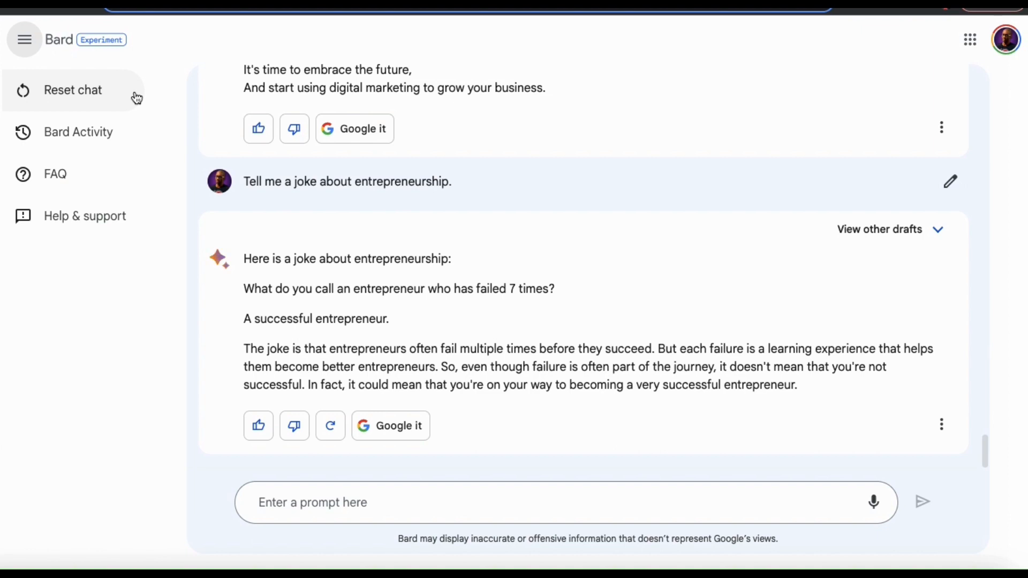
Reset the chat, confirming that the bowling shoes conversation is discarded
left_click(73, 90)
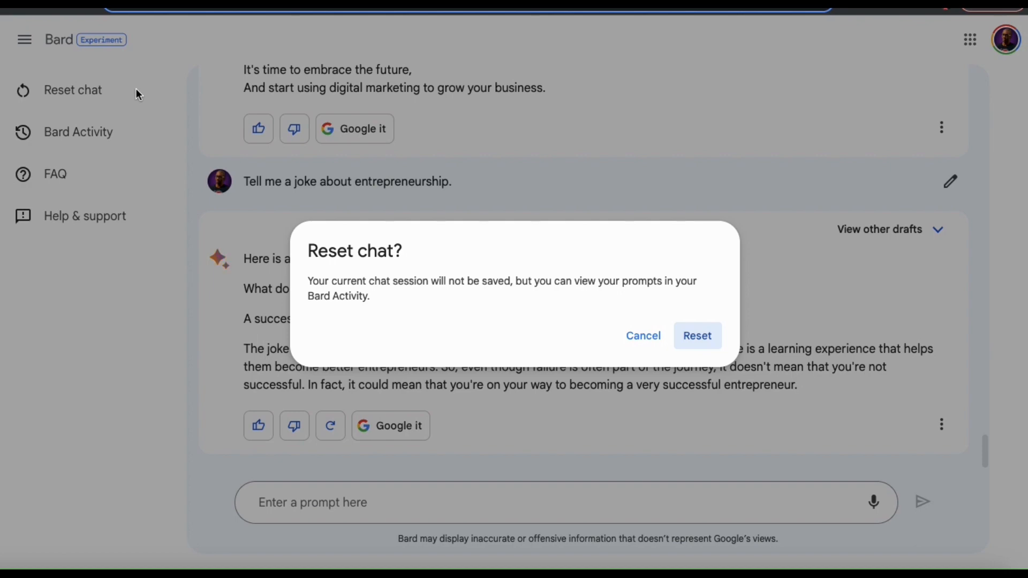
mouse_move(661, 282)
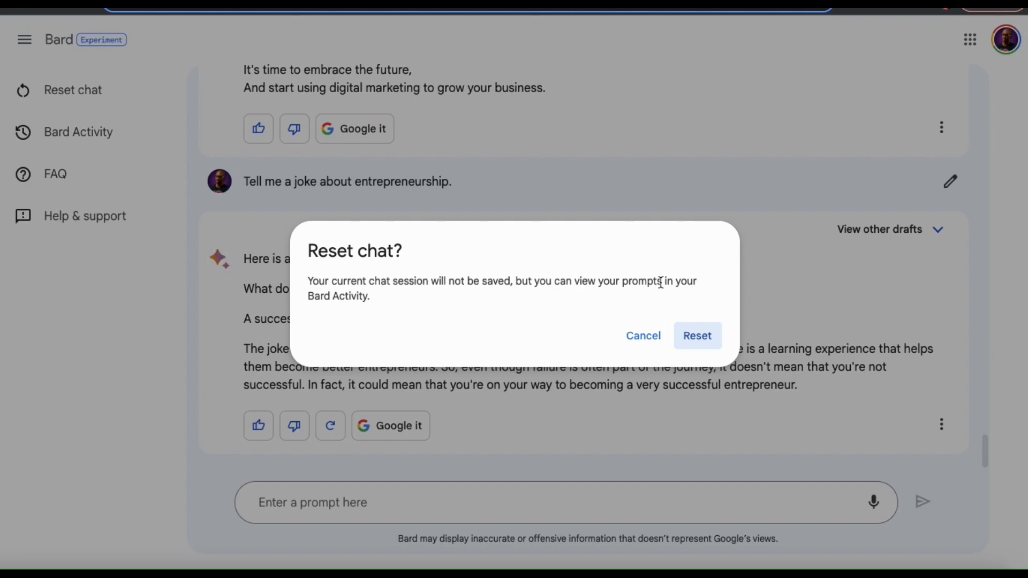
left_click(697, 335)
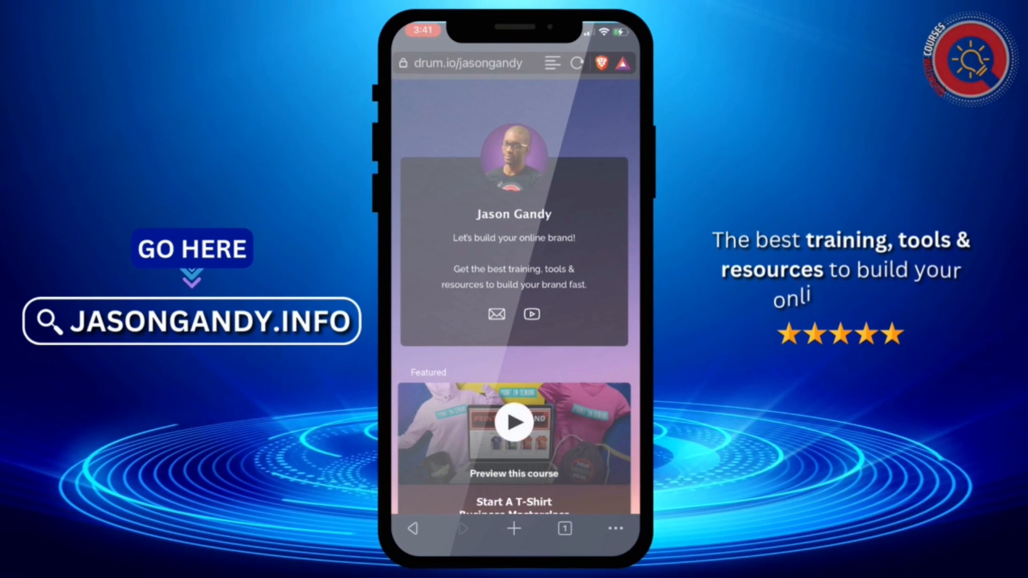
scroll("down", 3)
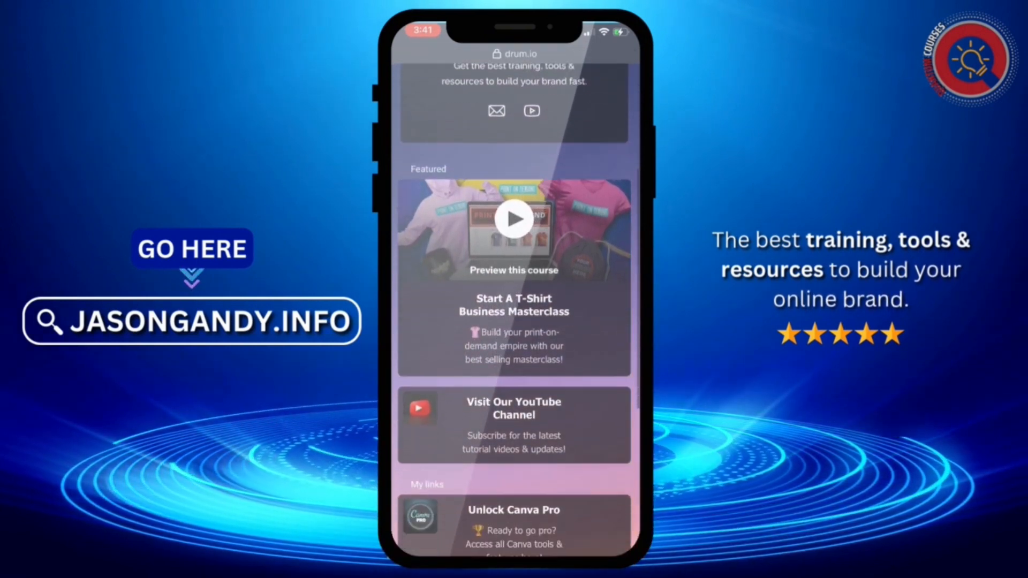
scroll("down", 3)
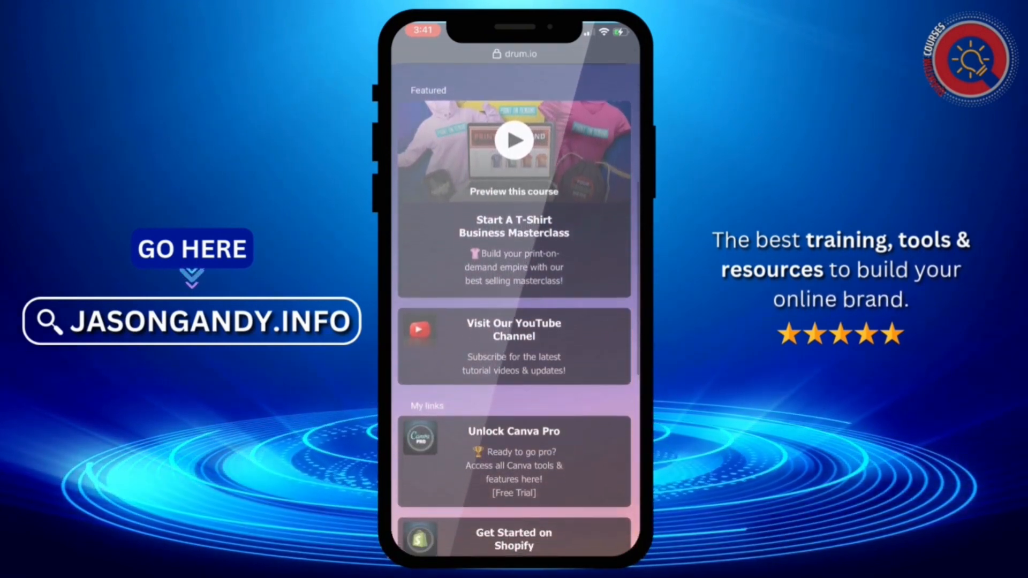